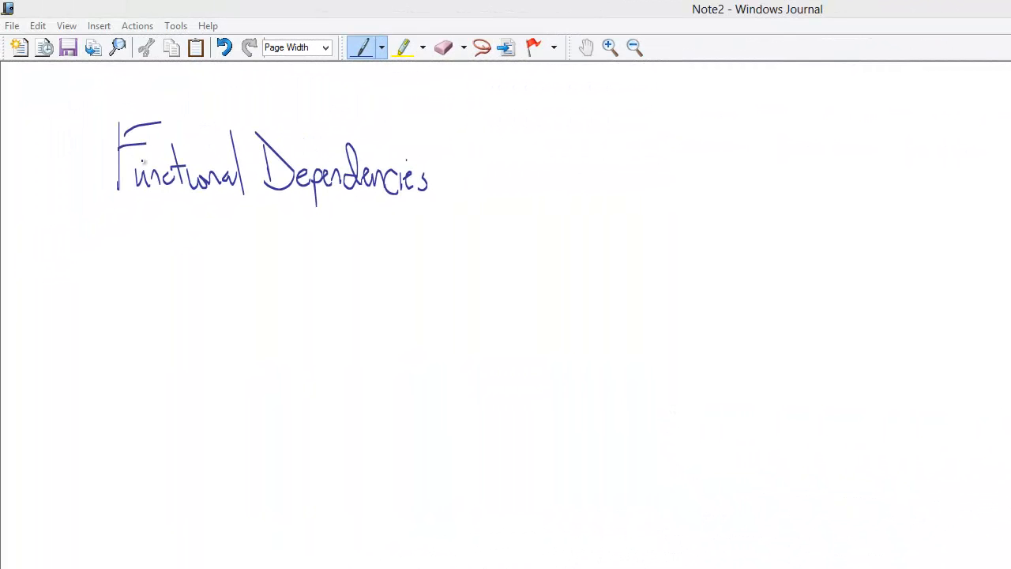
mouse_move(211, 222)
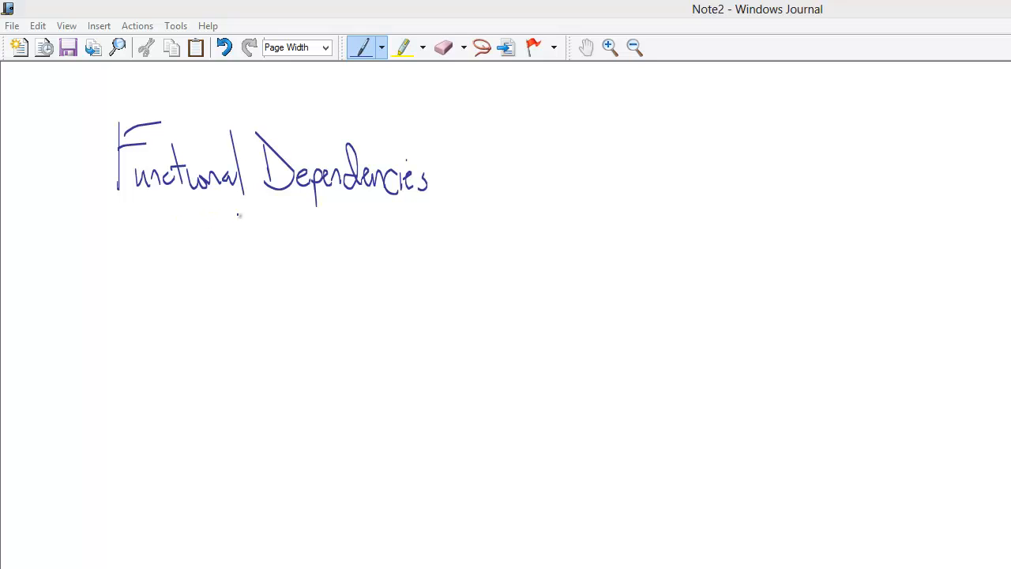
Underline 'Functional' and 'Dependencies', then add '- Normalization' with a double underline.
left_click_drag(117, 217, 254, 217)
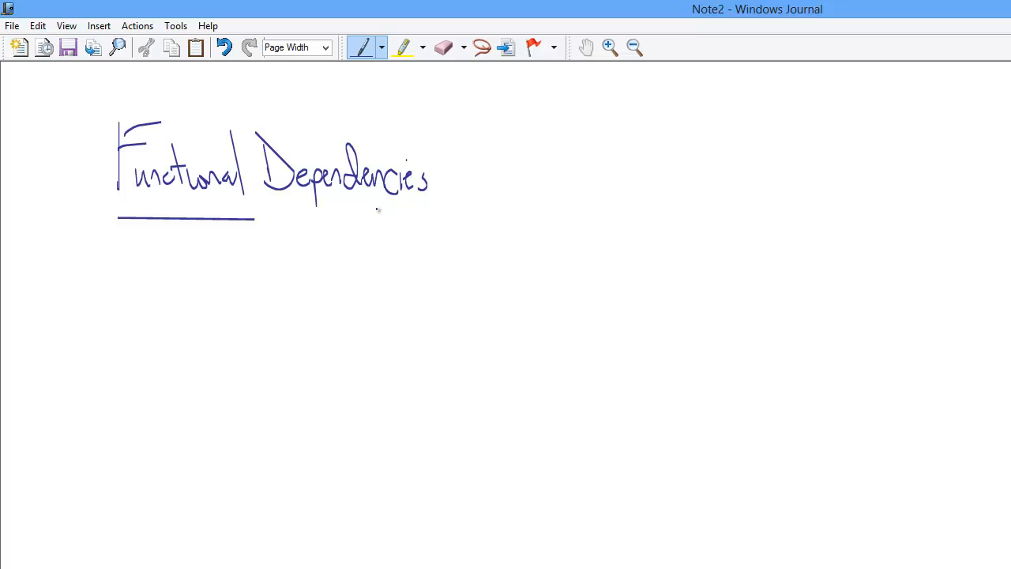
left_click_drag(282, 203, 413, 207)
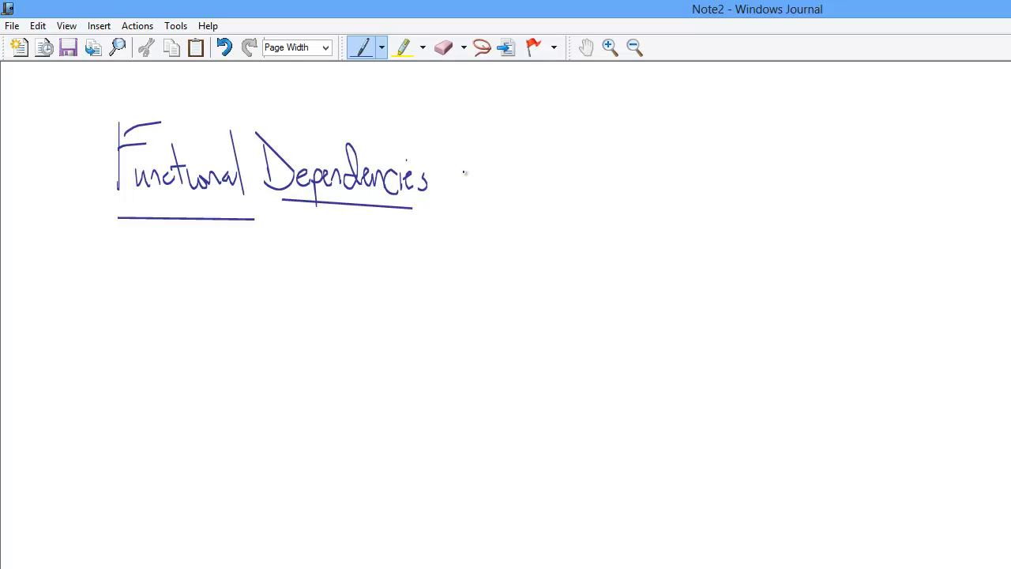
left_click_drag(450, 180, 465, 178)
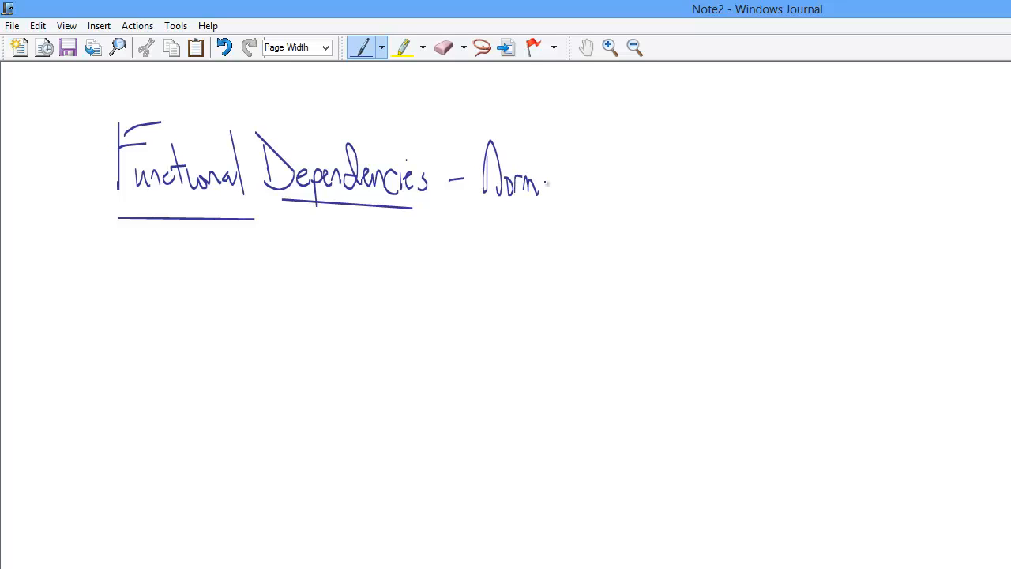
left_click_drag(545, 181, 596, 189)
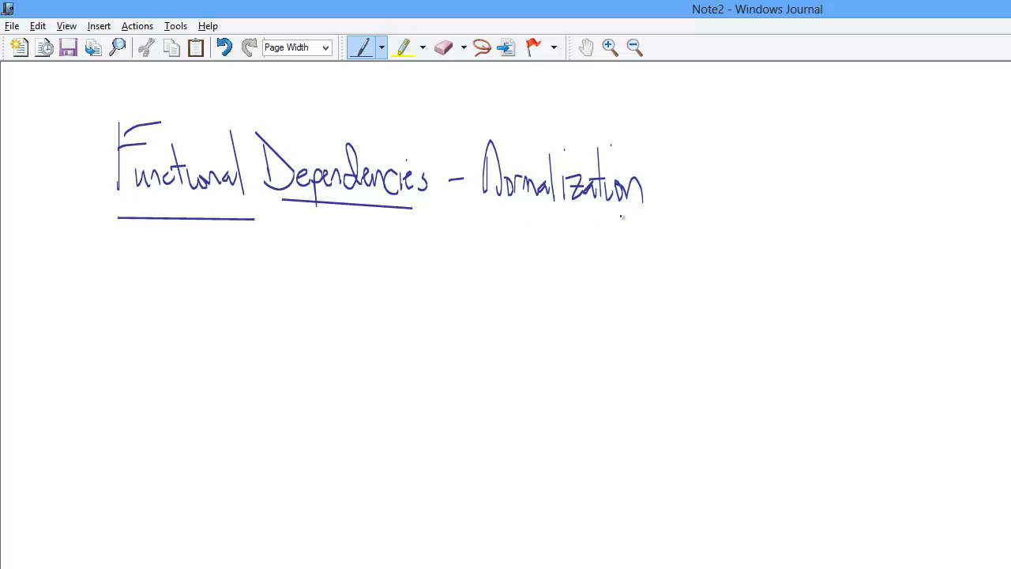
left_click_drag(491, 223, 621, 215)
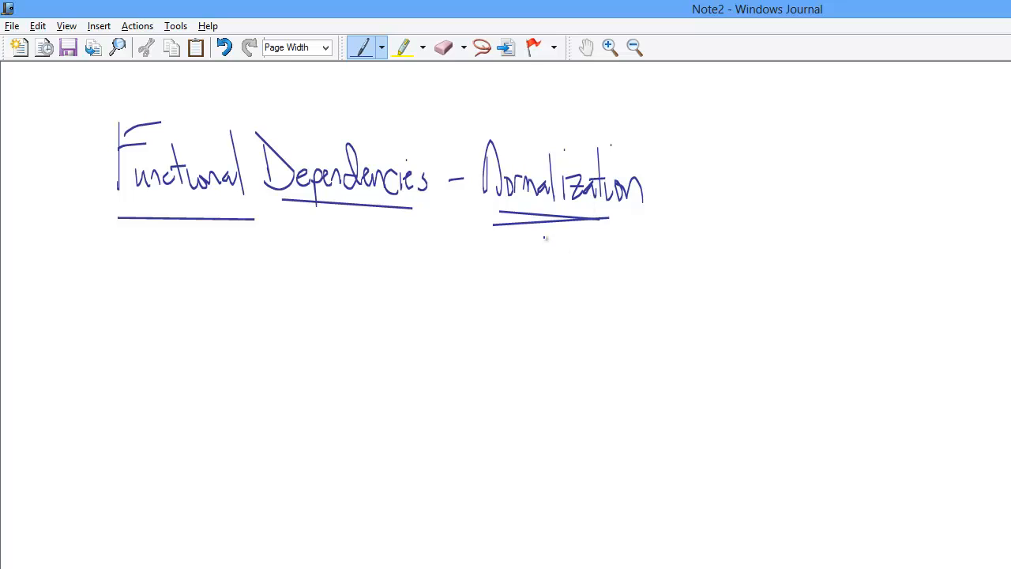
Draw an arrow from Normalization down to 'ERD' and close the bracket around the DF note.
left_click_drag(549, 244, 542, 293)
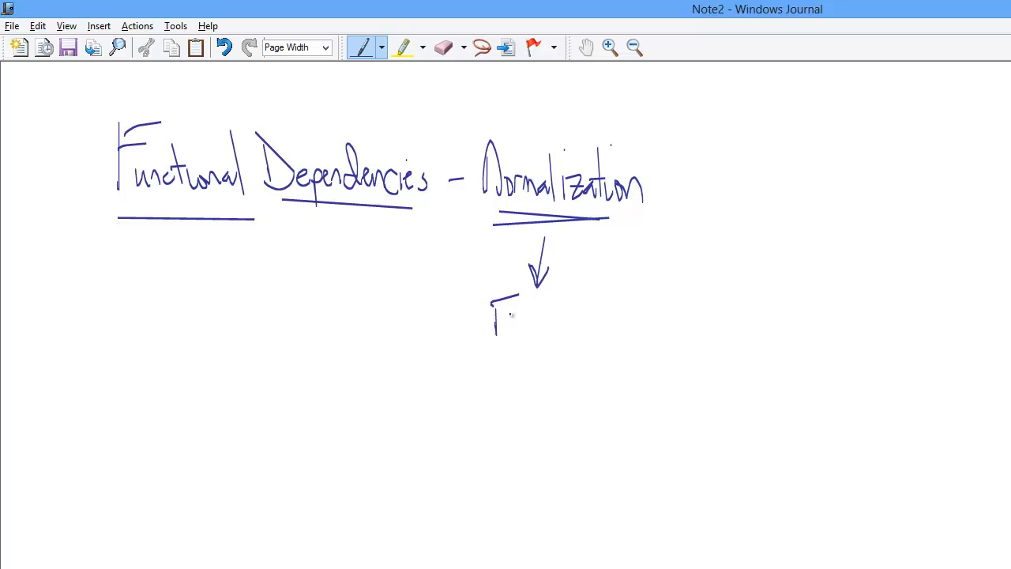
left_click_drag(494, 292, 541, 328)
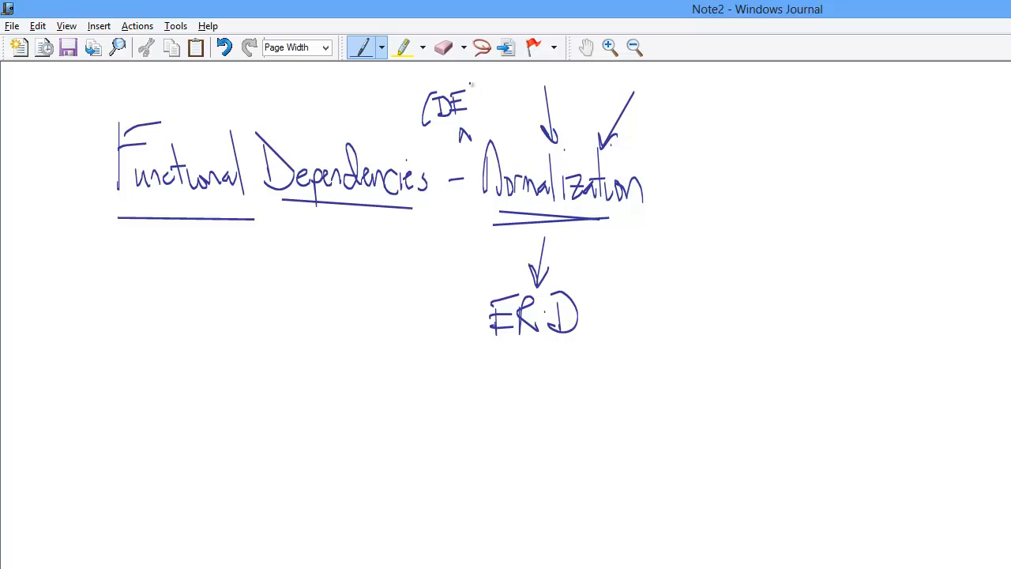
left_click_drag(472, 83, 481, 119)
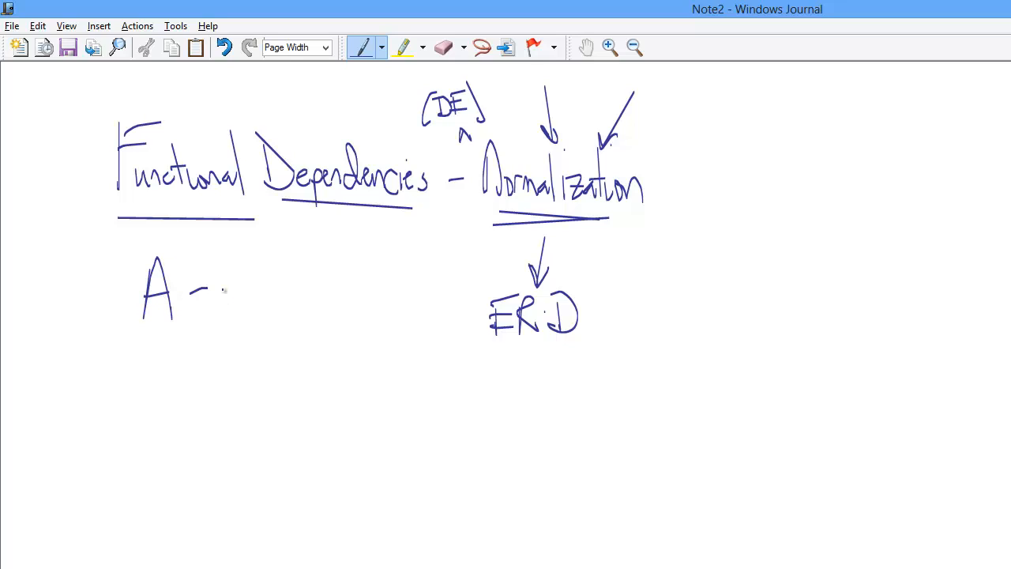
Write 'A → B' and beneath it 'A functionally determines B'.
left_click_drag(193, 291, 237, 287)
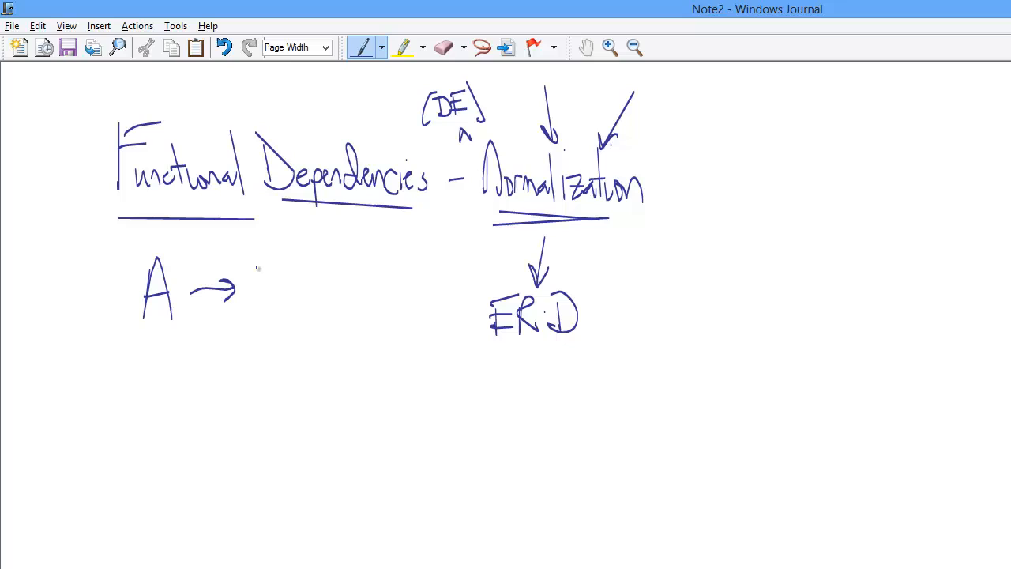
left_click_drag(253, 277, 281, 308)
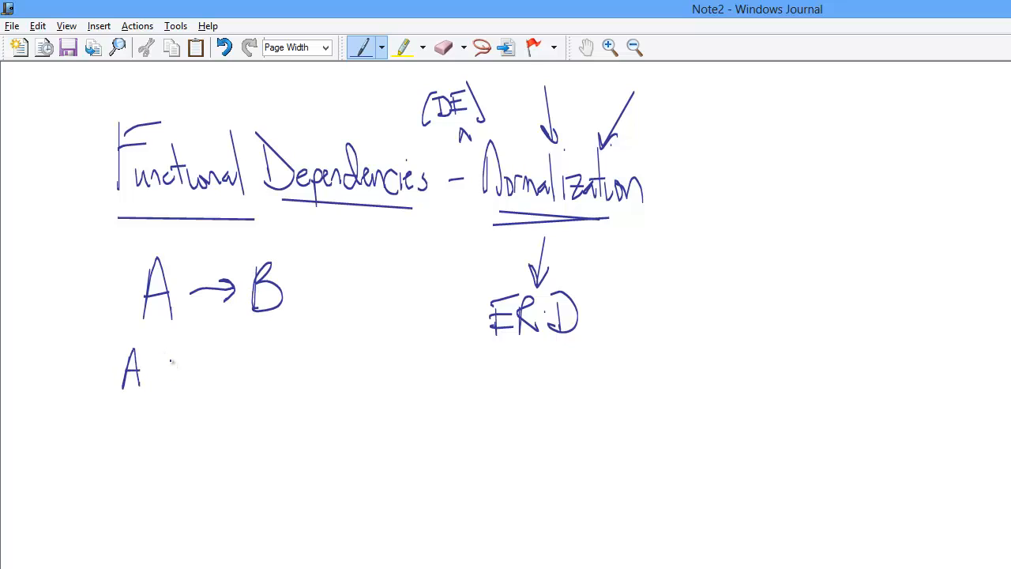
left_click_drag(158, 367, 214, 375)
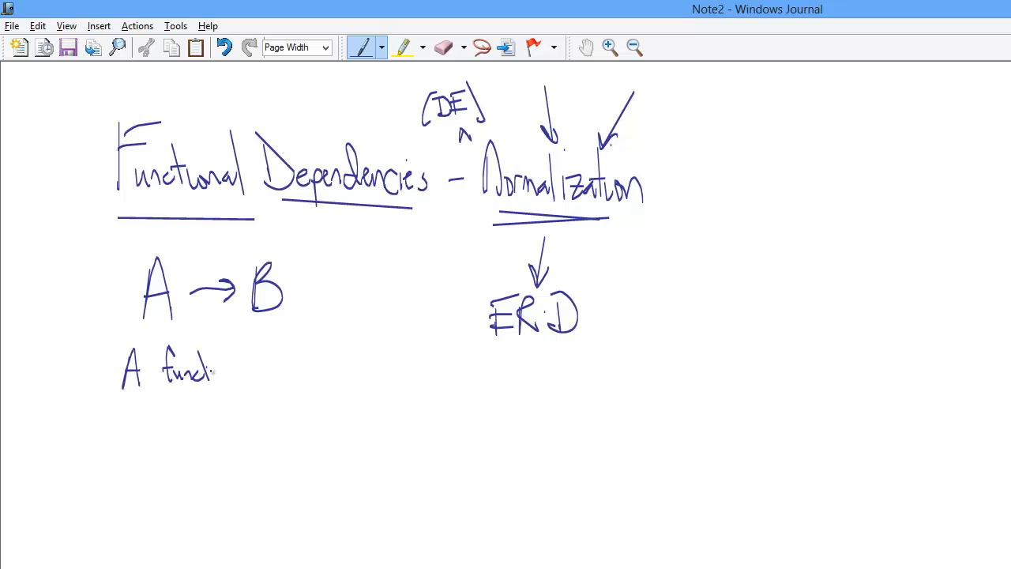
left_click_drag(213, 371, 269, 403)
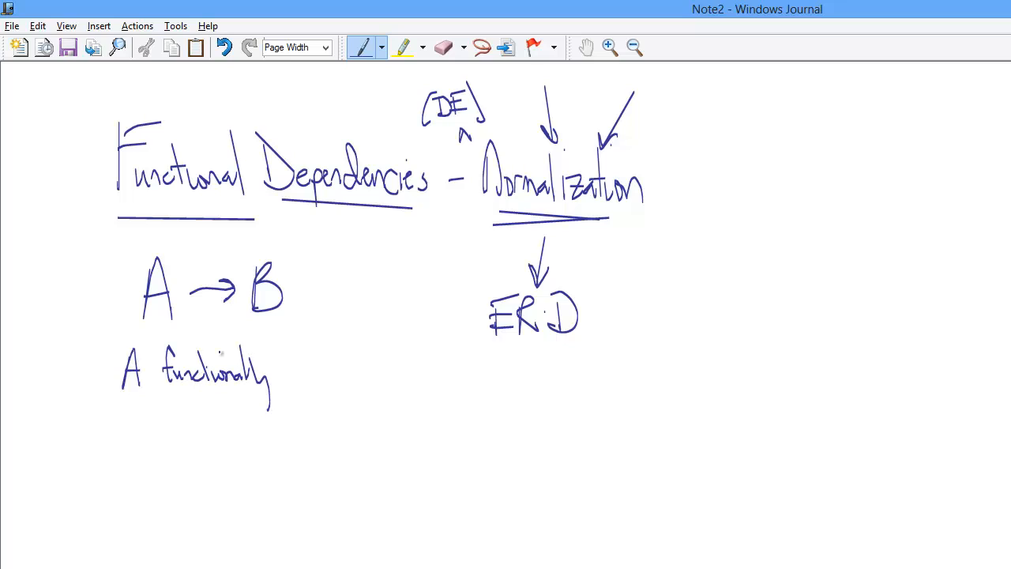
left_click_drag(285, 371, 332, 376)
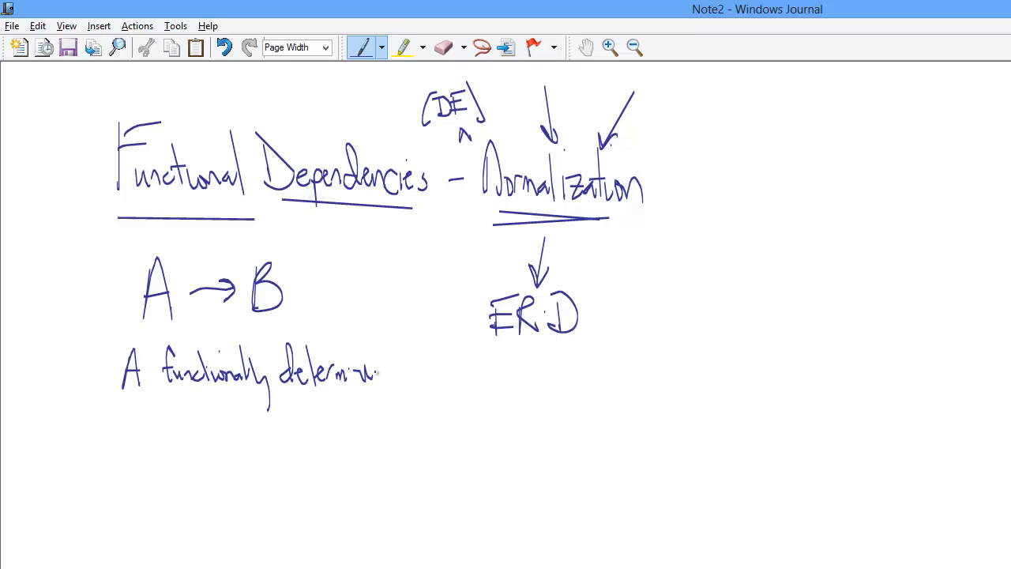
left_click_drag(371, 379, 403, 360)
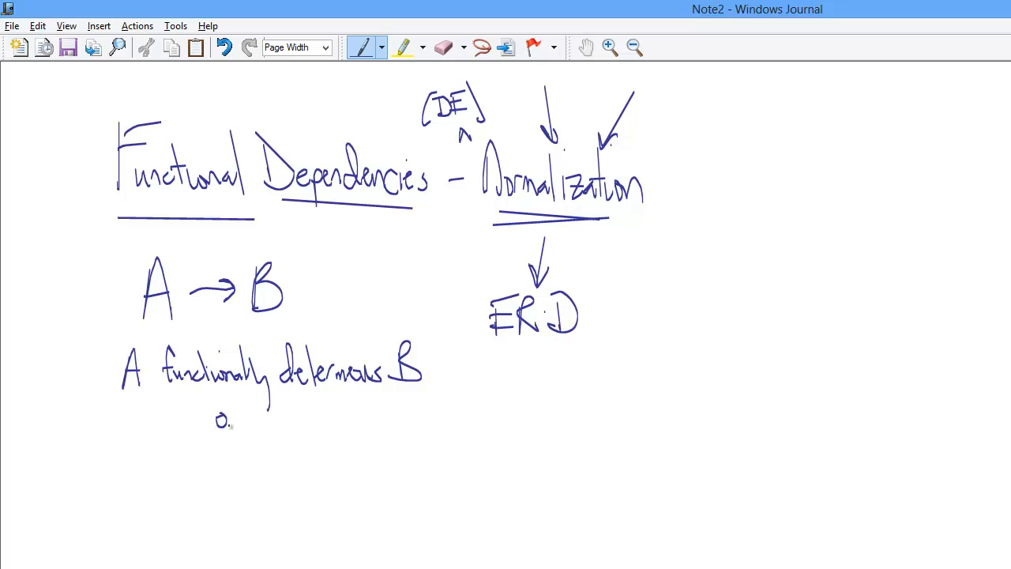
Add 'or B is F.D. by A' and box A → B, linking it to the readings.
left_click_drag(225, 423, 237, 406)
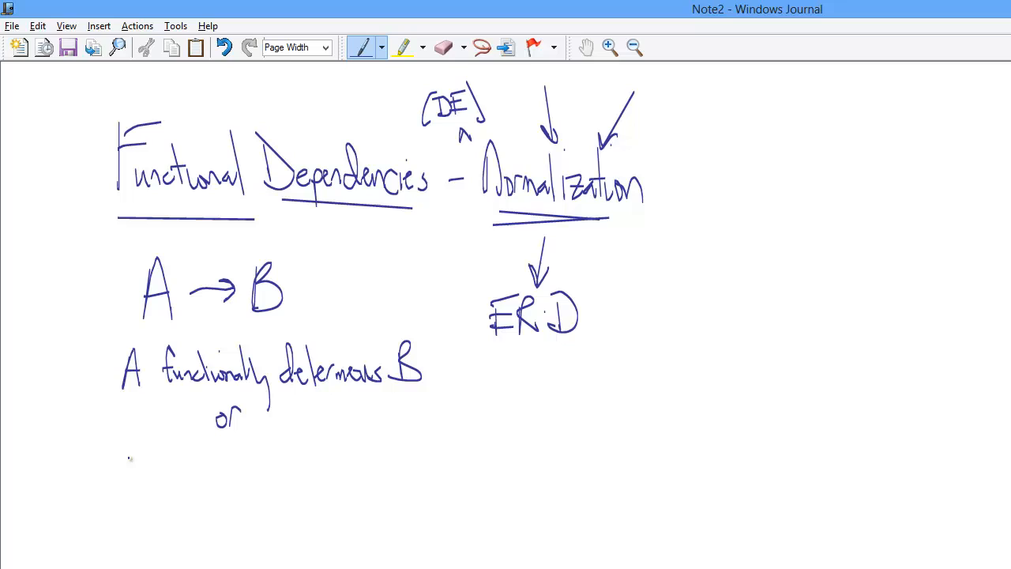
left_click_drag(122, 446, 154, 490)
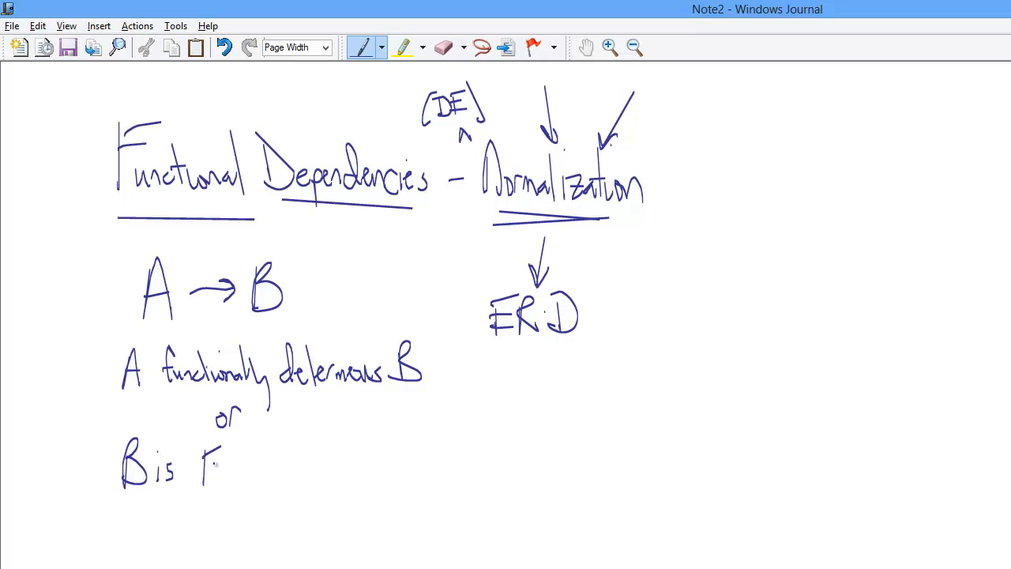
left_click_drag(202, 458, 261, 482)
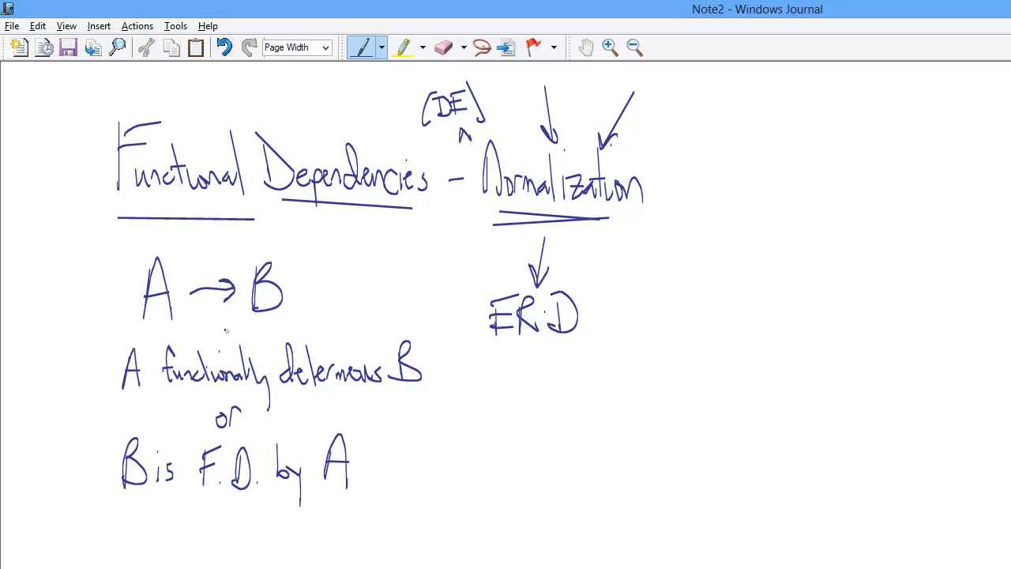
left_click_drag(111, 261, 312, 332)
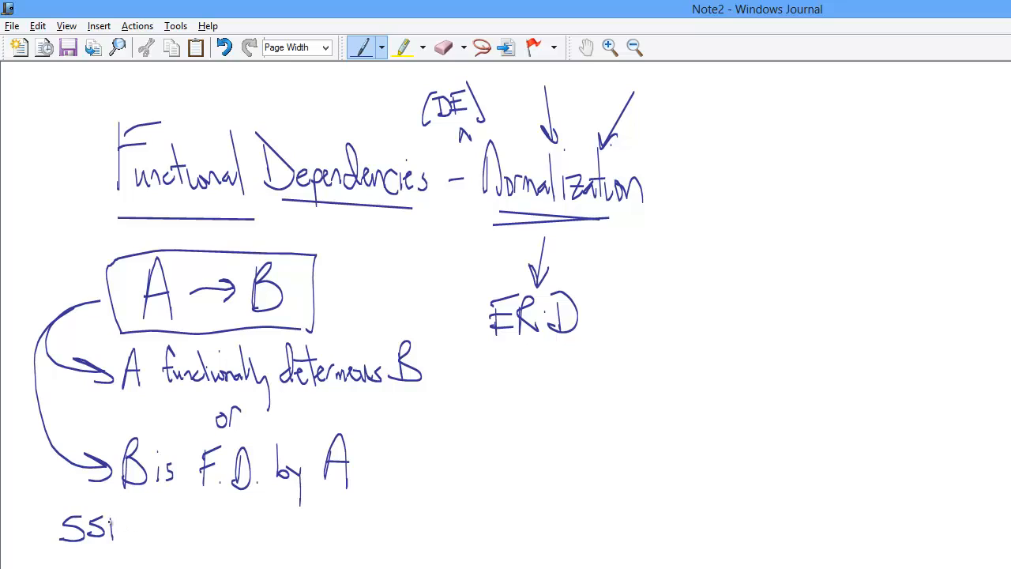
Write the example 'SSN → Fname' and continue on a page showing only it.
left_click_drag(95, 521, 182, 523)
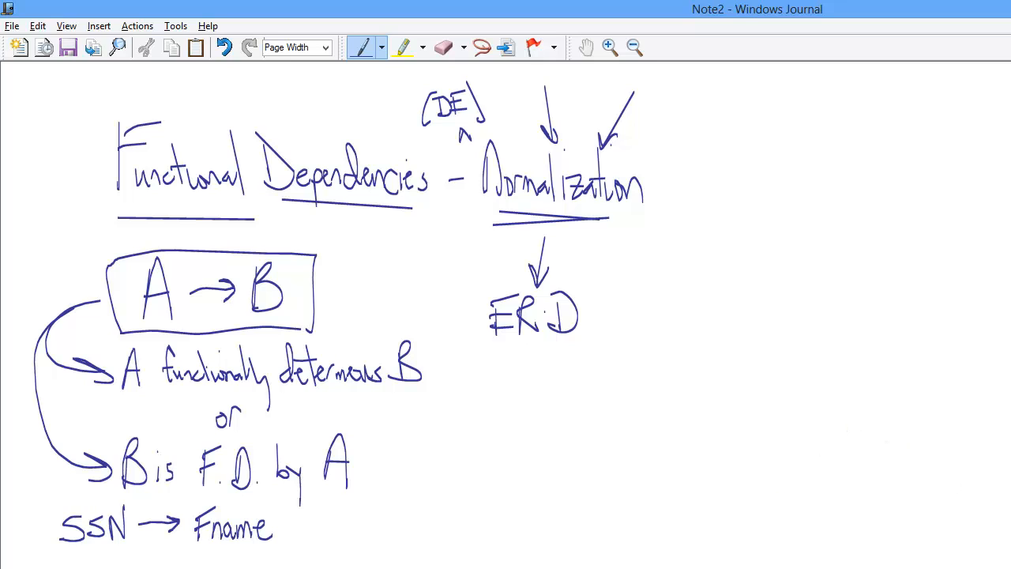
left_click(224, 47)
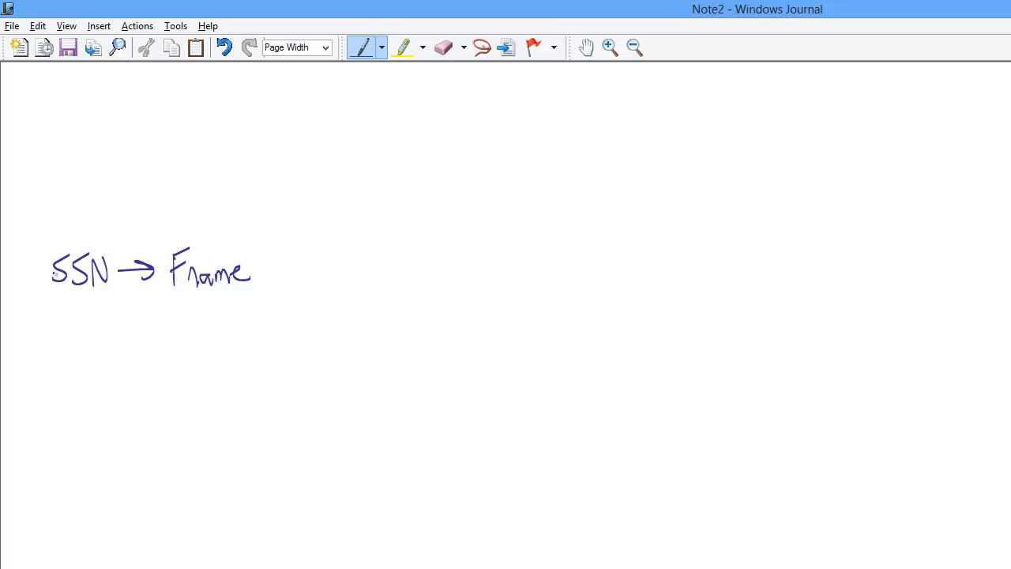
Underline SSN and Fname, then begin the sentence 'For a given SSN'.
left_click_drag(52, 296, 103, 294)
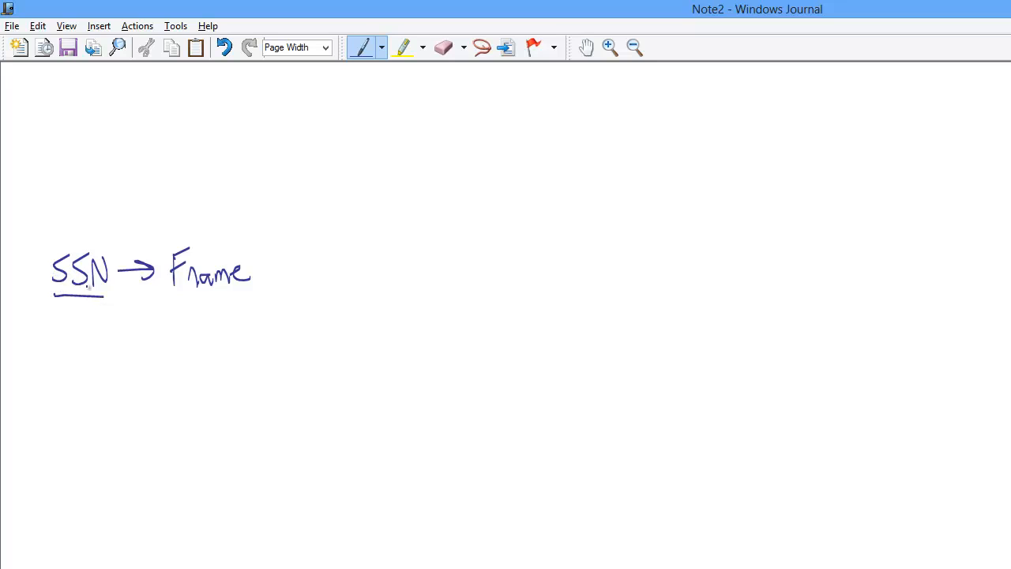
left_click_drag(185, 303, 237, 296)
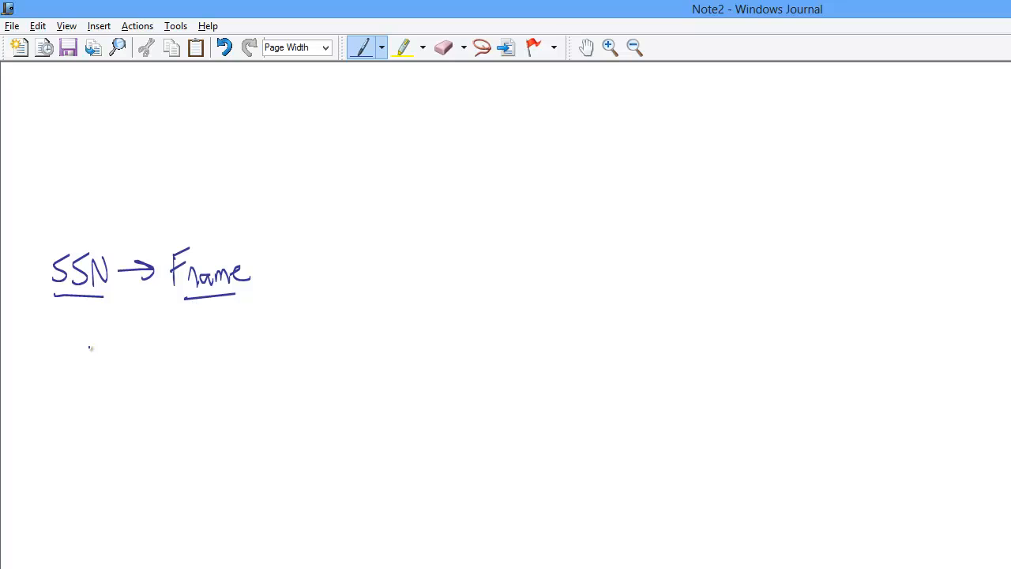
mouse_move(41, 282)
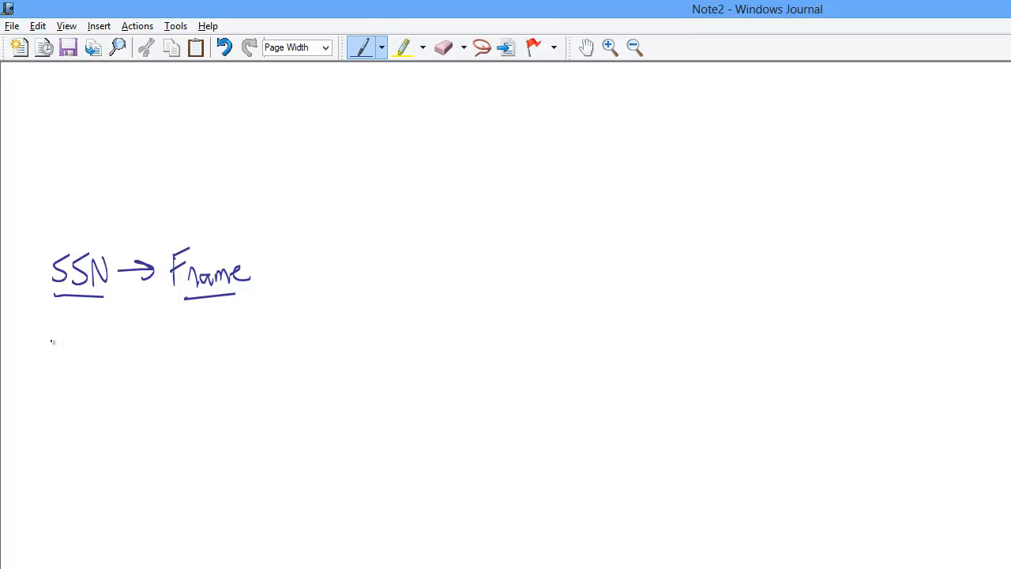
left_click_drag(43, 332, 71, 371)
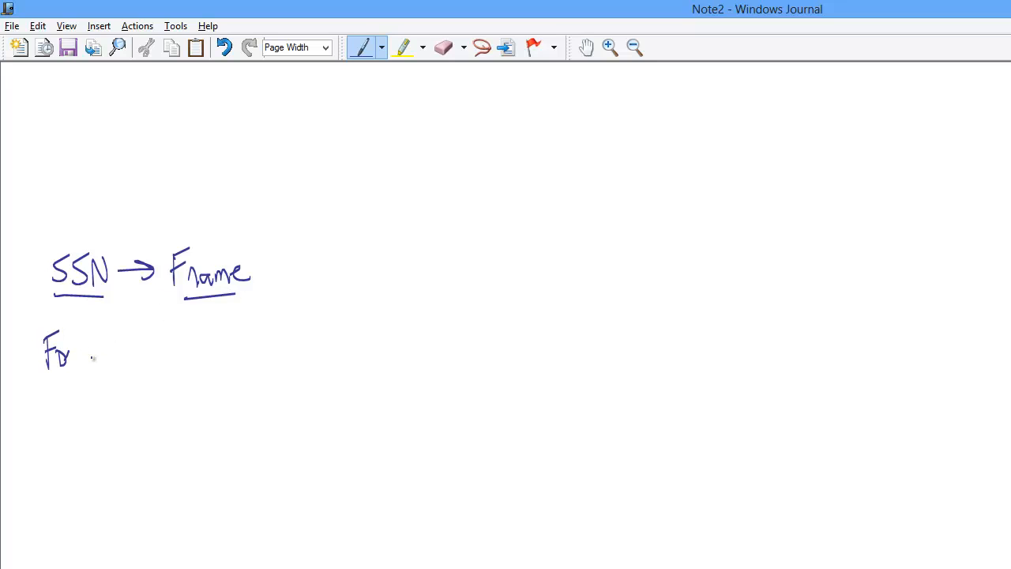
left_click_drag(71, 356, 122, 359)
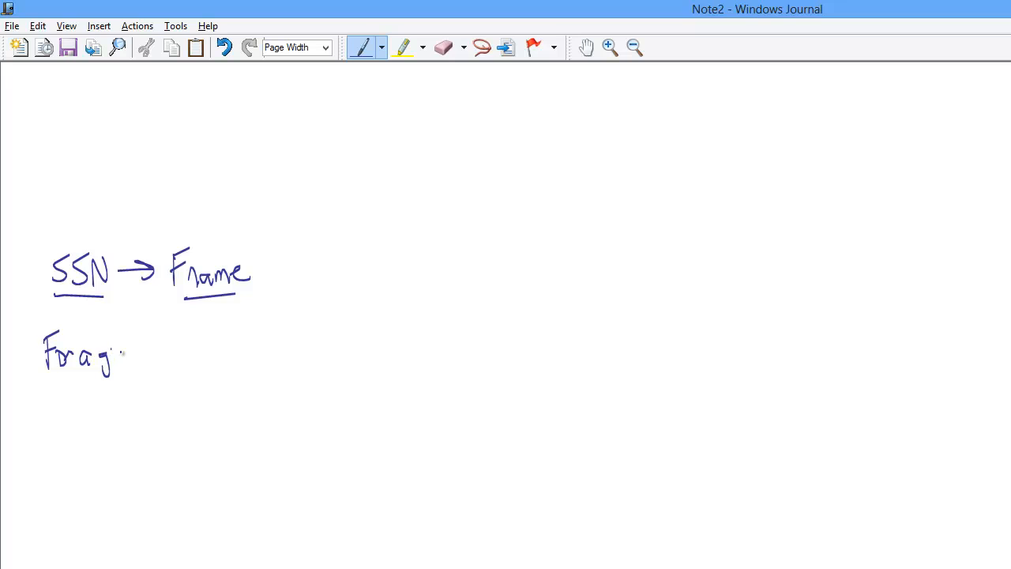
left_click_drag(123, 355, 155, 356)
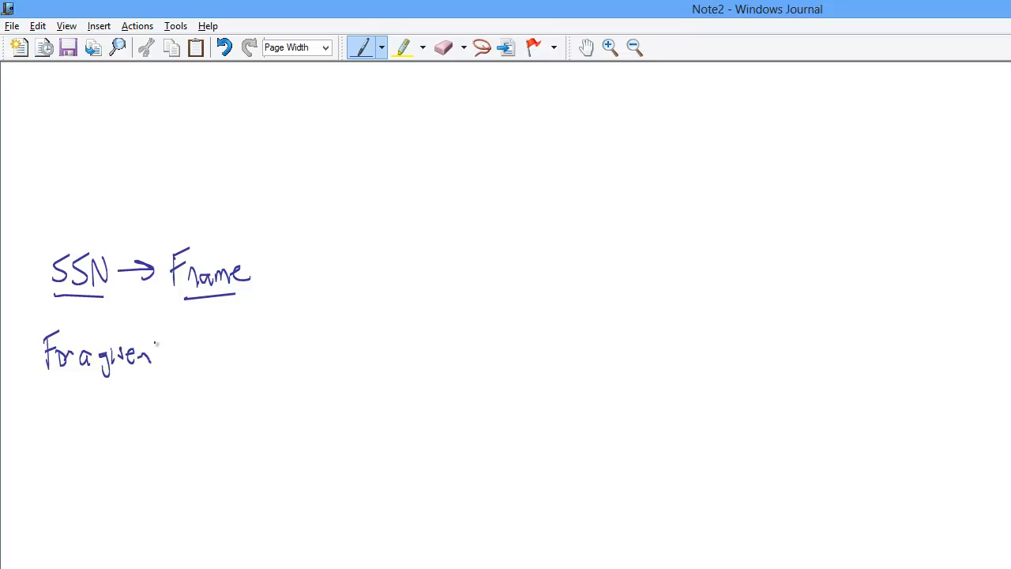
left_click_drag(166, 351, 221, 359)
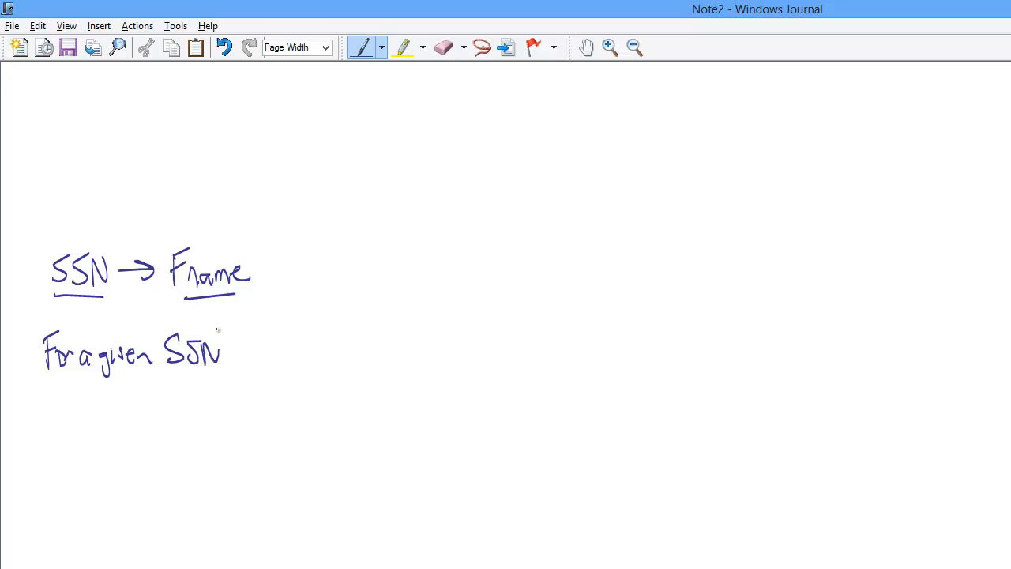
Finish with 'there can be only 1 value for Fname', double-underlining the 1.
left_click_drag(224, 364, 230, 380)
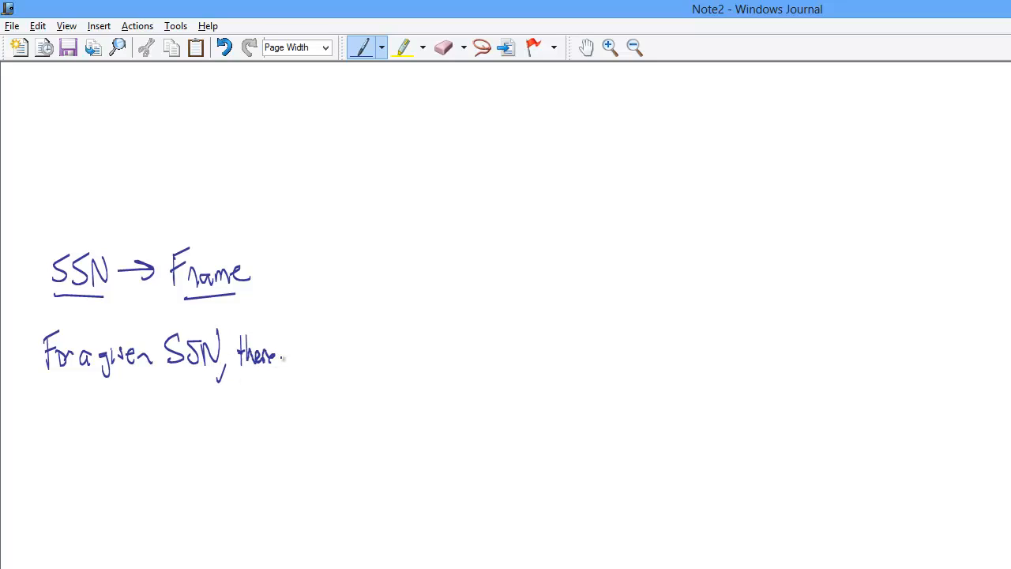
left_click_drag(284, 356, 332, 359)
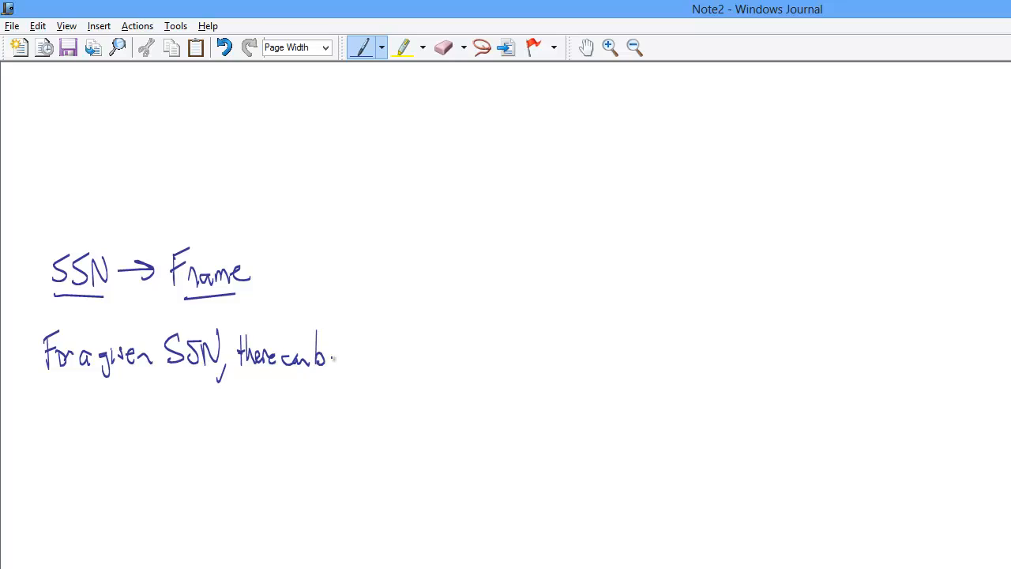
left_click_drag(316, 355, 387, 356)
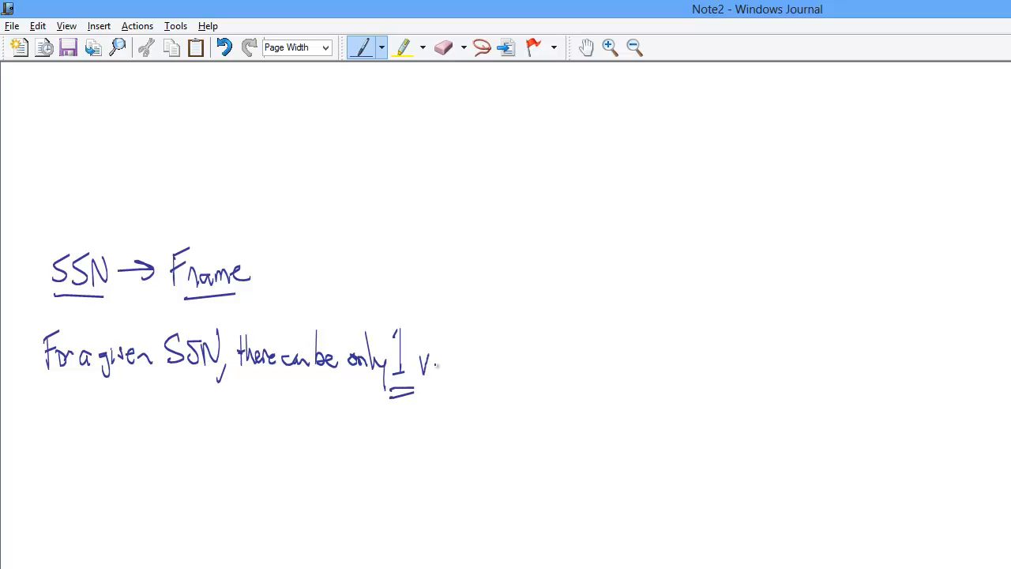
left_click_drag(419, 368, 470, 368)
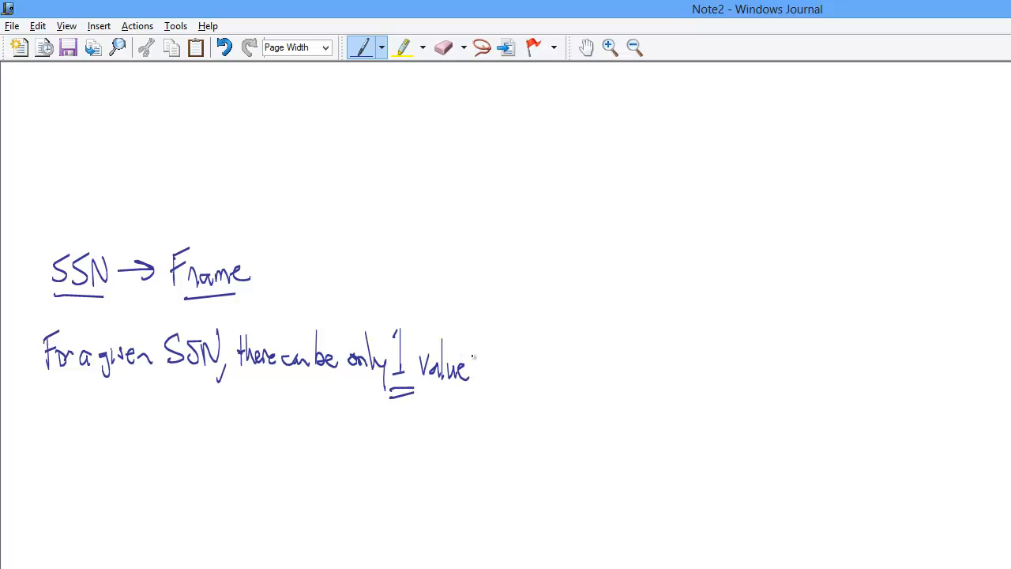
left_click_drag(479, 351, 498, 376)
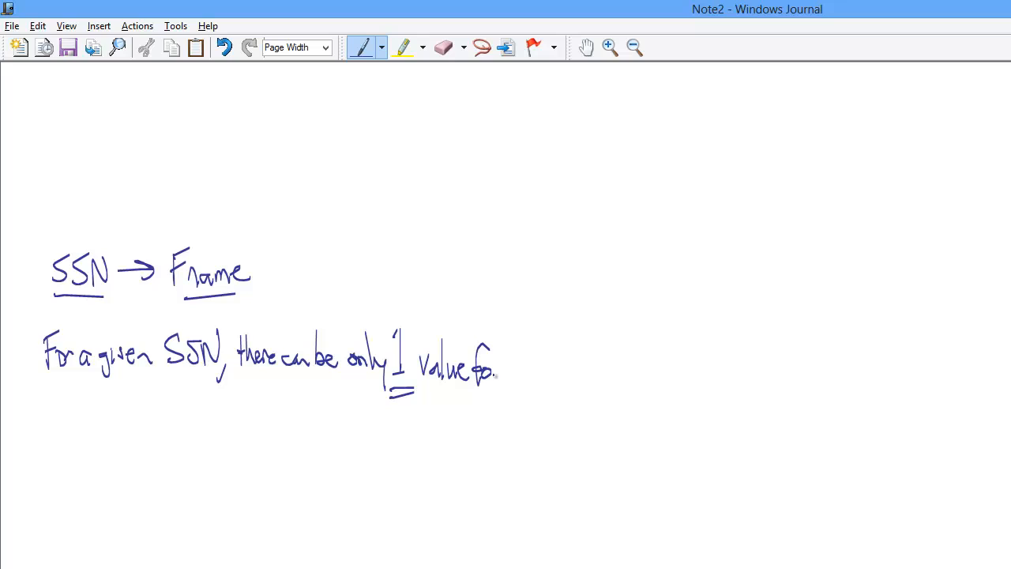
left_click_drag(514, 379, 545, 355)
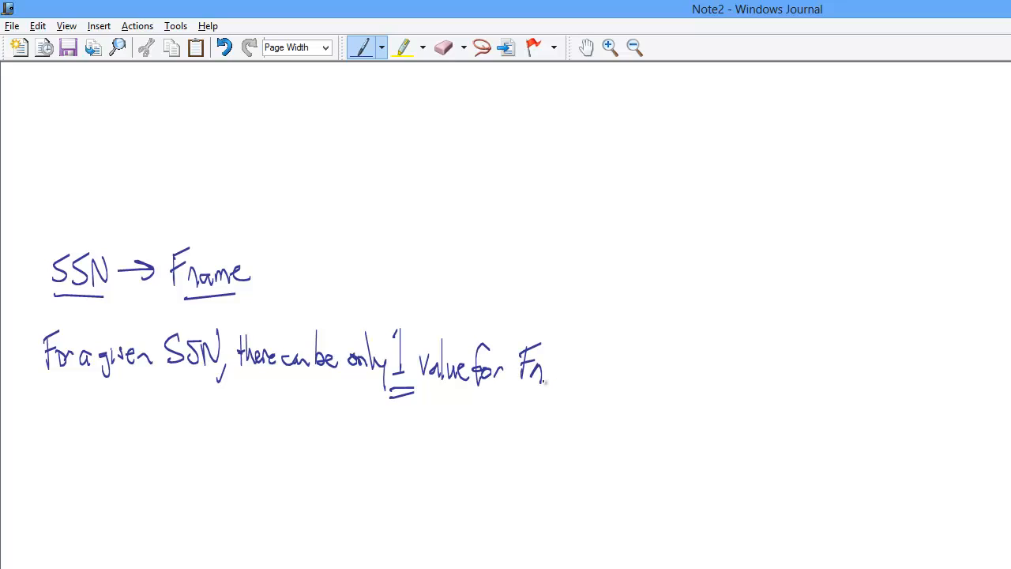
left_click_drag(546, 371, 589, 387)
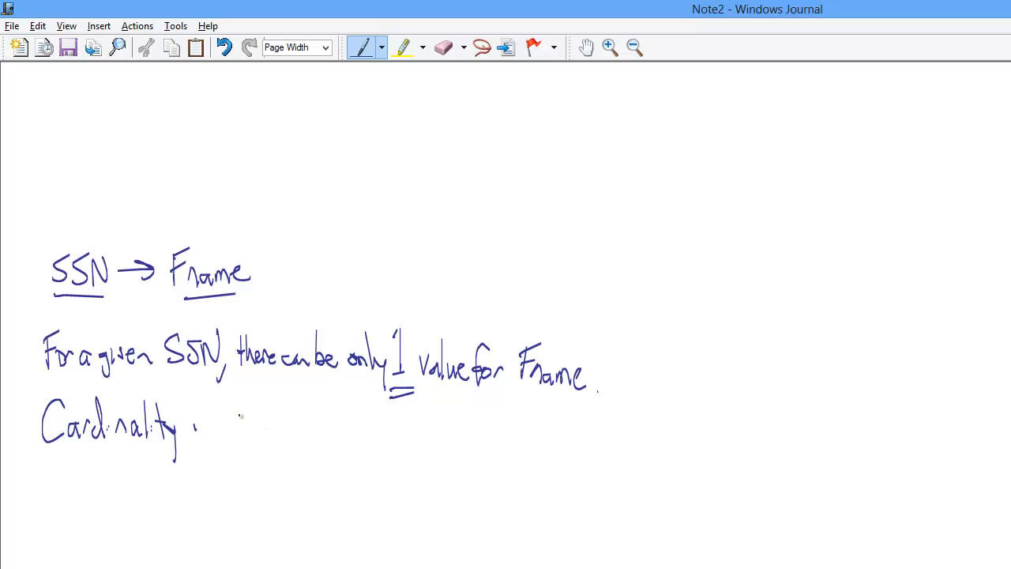
Write the cardinalities '1:1, 1:N' followed by '– Entity'.
left_click_drag(237, 415, 264, 447)
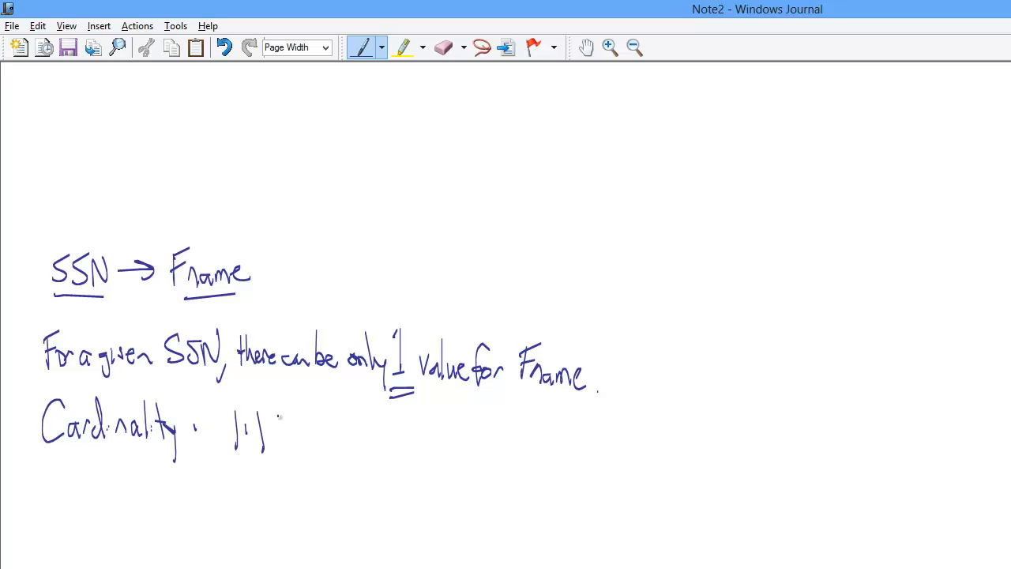
left_click_drag(272, 443, 320, 418)
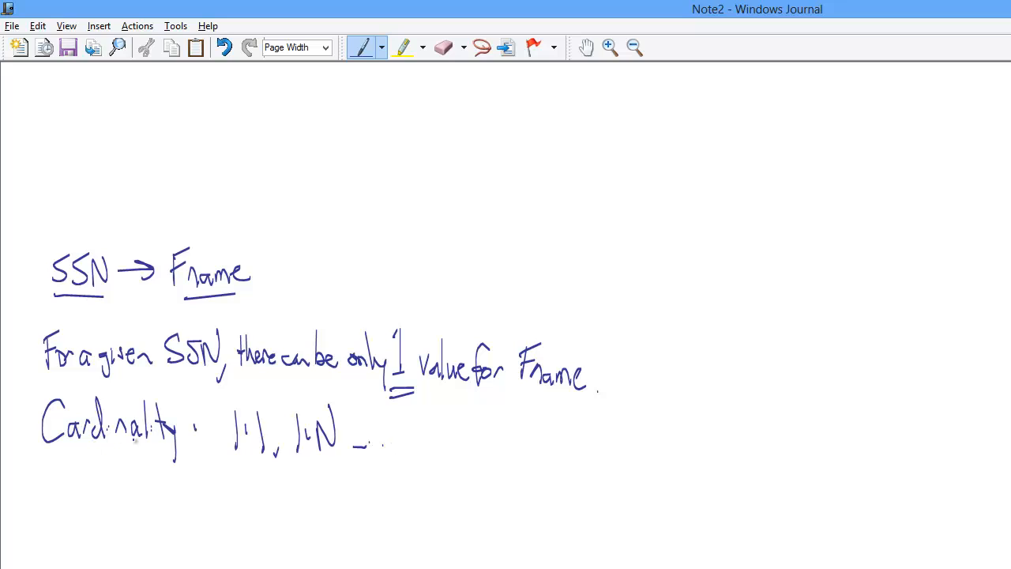
left_click_drag(403, 442, 423, 415)
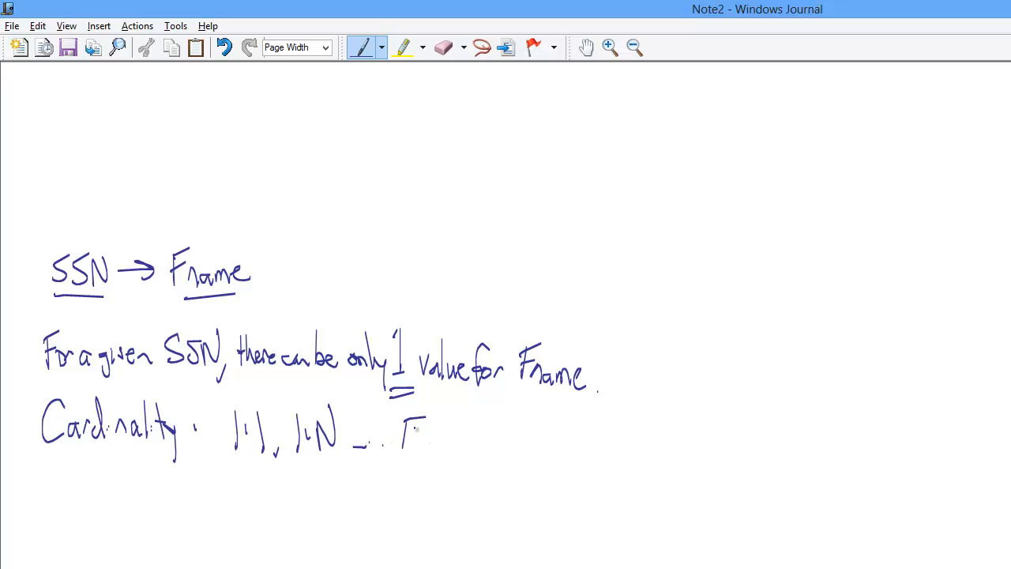
left_click_drag(395, 442, 450, 431)
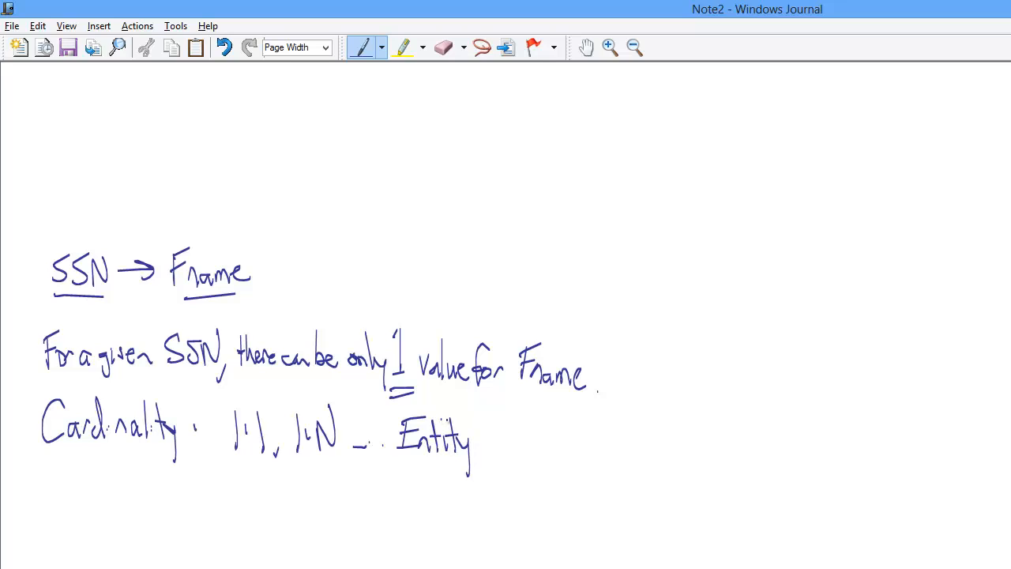
Write 'FD → Attrib.' and 'M:N', underline 1:1 and 1:N, then start a blank page.
left_click_drag(48, 466, 45, 506)
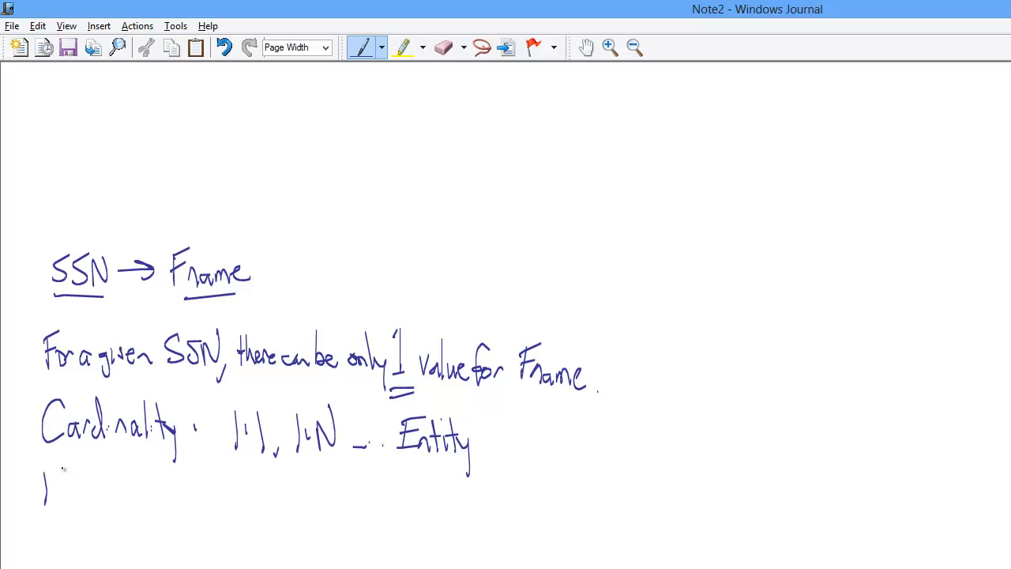
left_click_drag(44, 489, 130, 490)
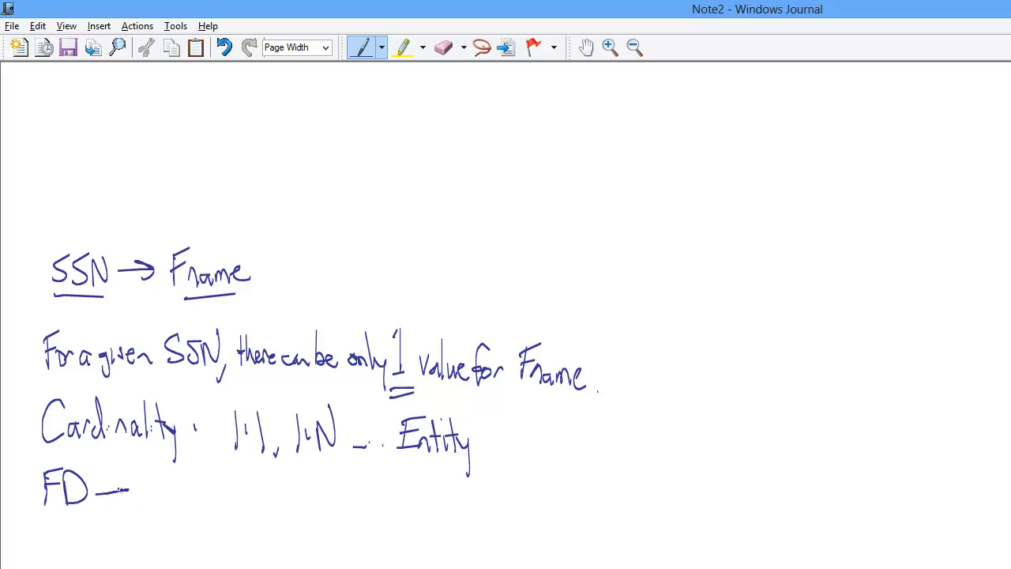
left_click_drag(122, 490, 186, 486)
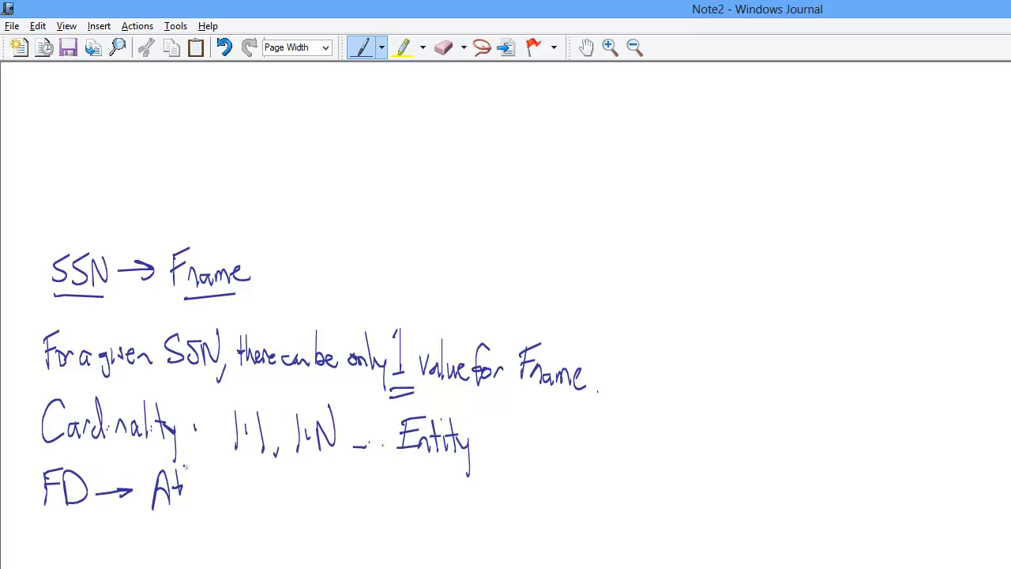
left_click_drag(186, 486, 221, 486)
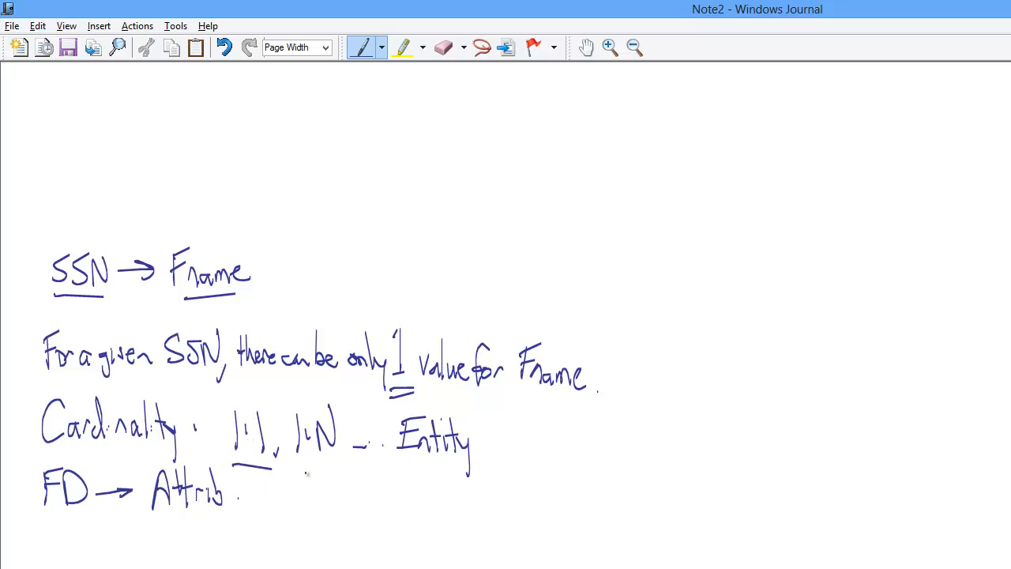
left_click_drag(300, 474, 387, 486)
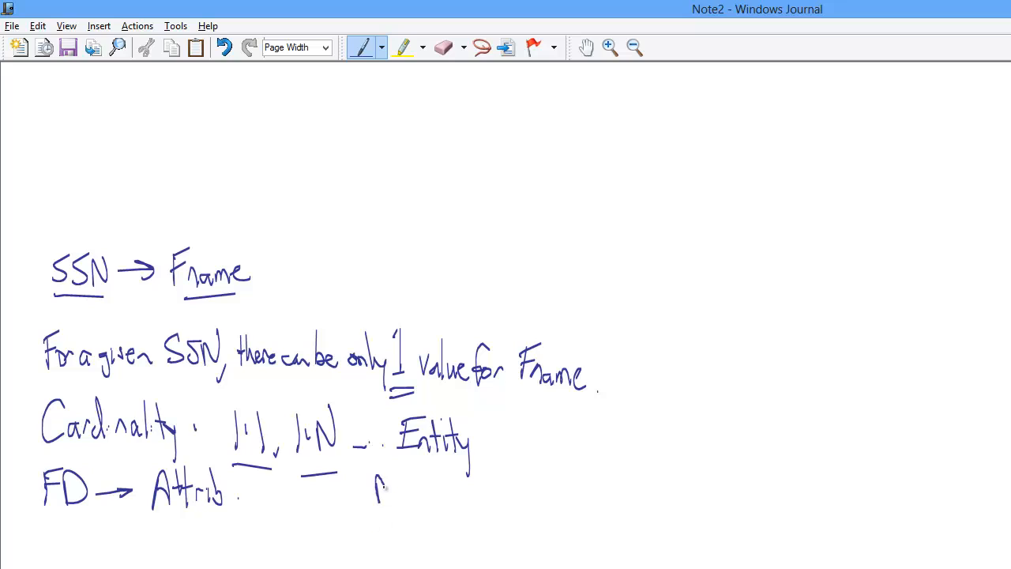
left_click_drag(375, 494, 442, 474)
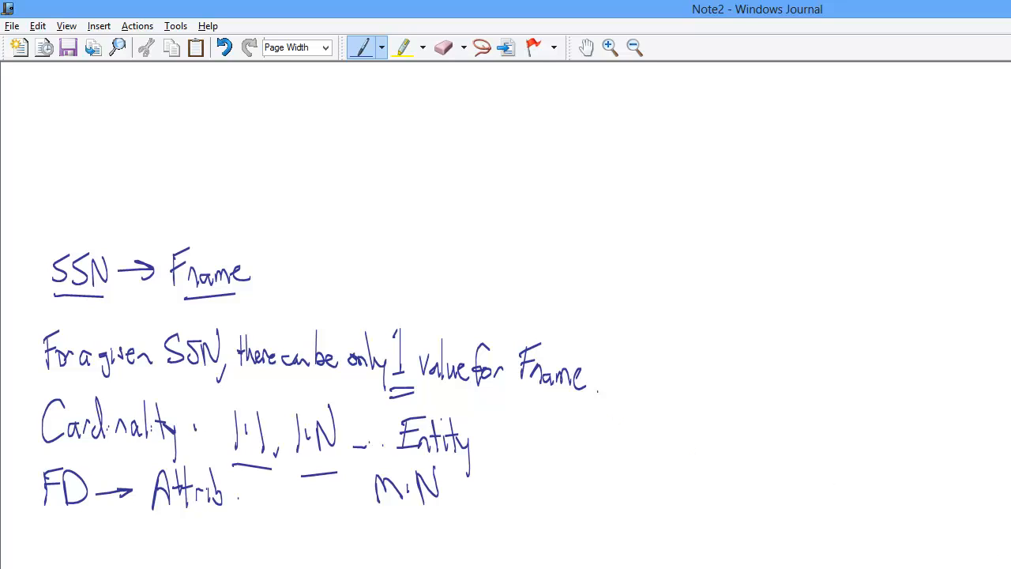
left_click(224, 47)
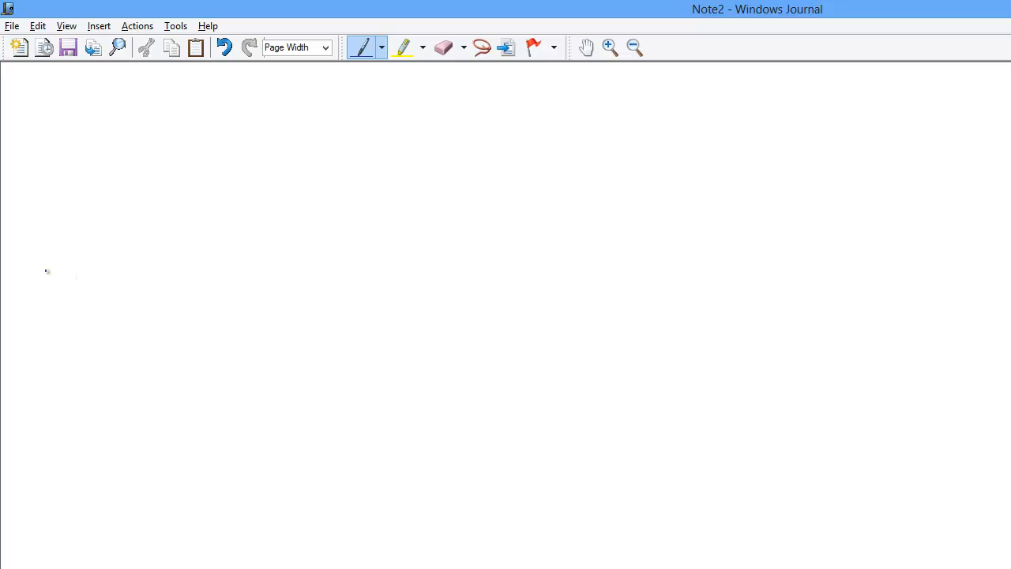
Write 'Can't know FDs by data alone.'.
left_click_drag(28, 281, 111, 276)
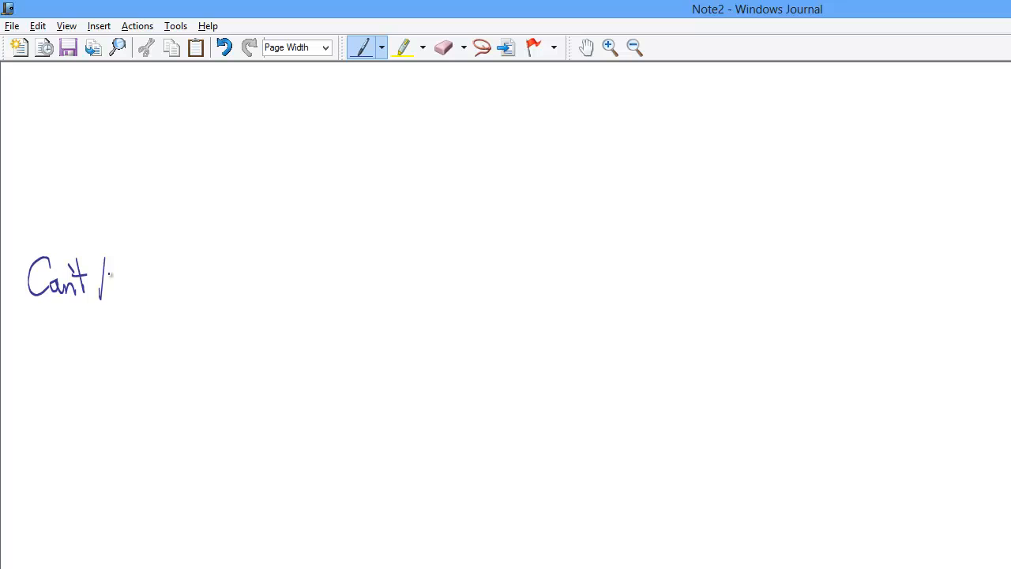
left_click_drag(102, 281, 146, 285)
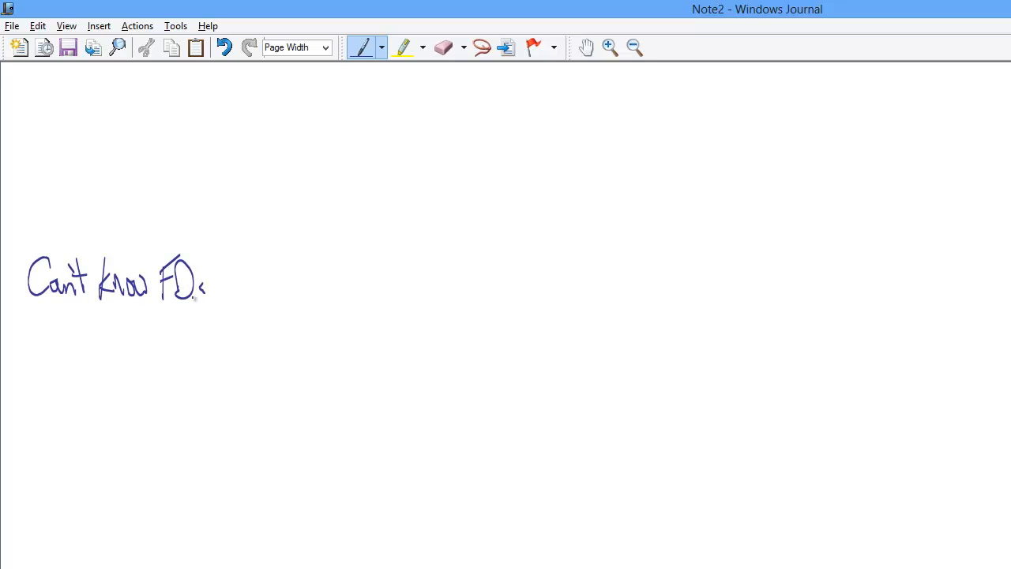
left_click_drag(213, 284, 234, 276)
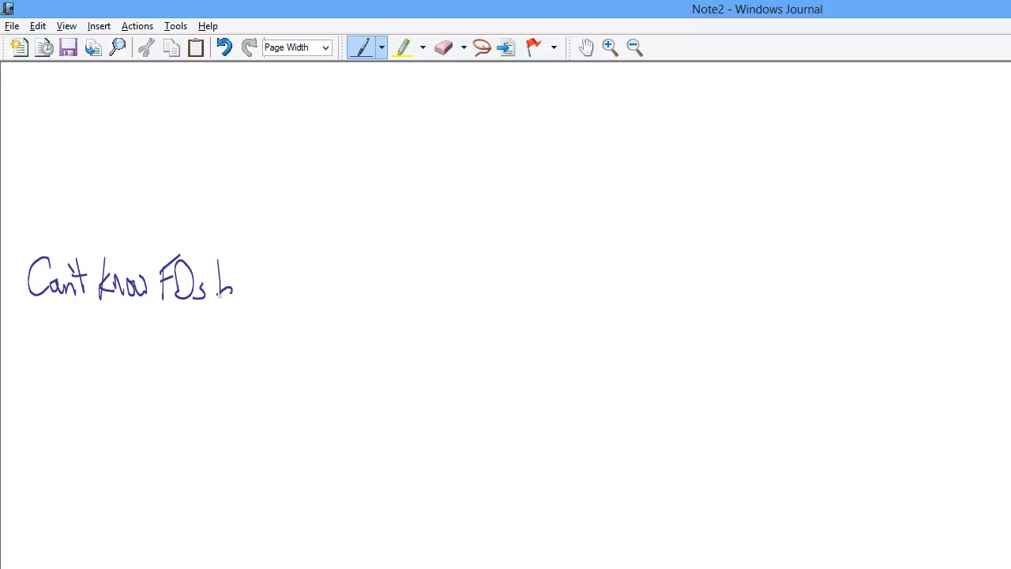
left_click_drag(217, 292, 289, 296)
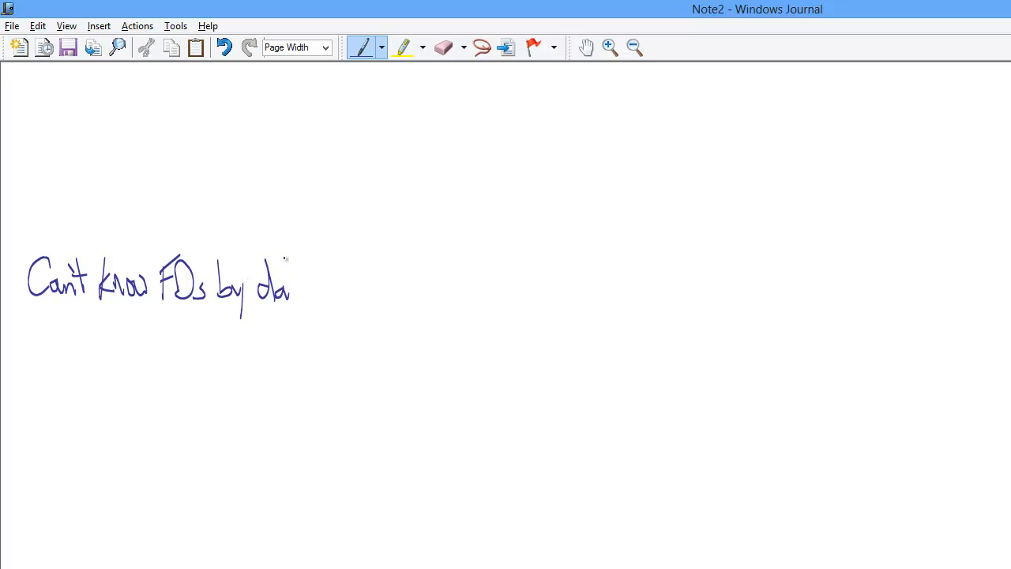
left_click_drag(285, 285, 340, 284)
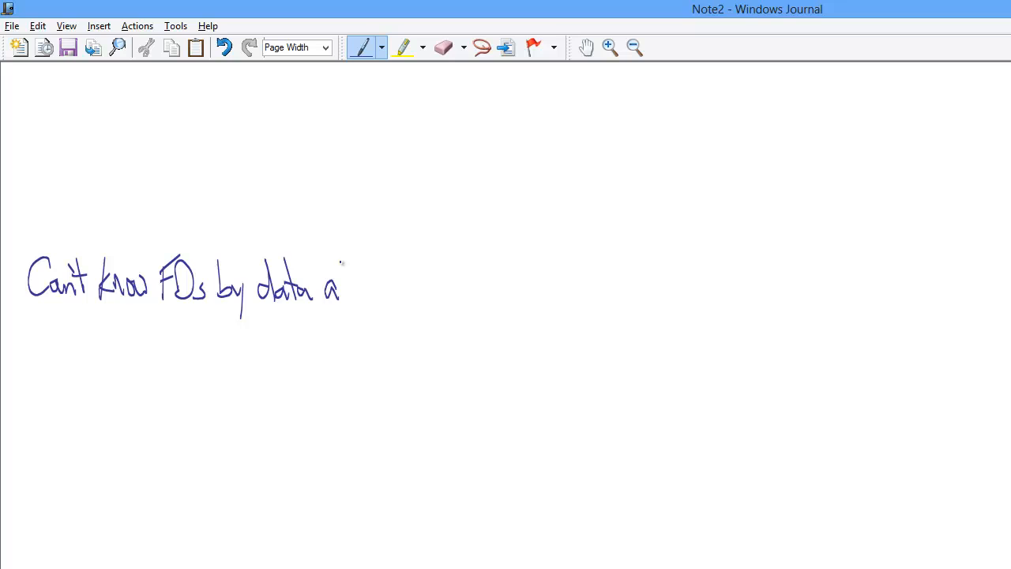
left_click_drag(342, 264, 387, 300)
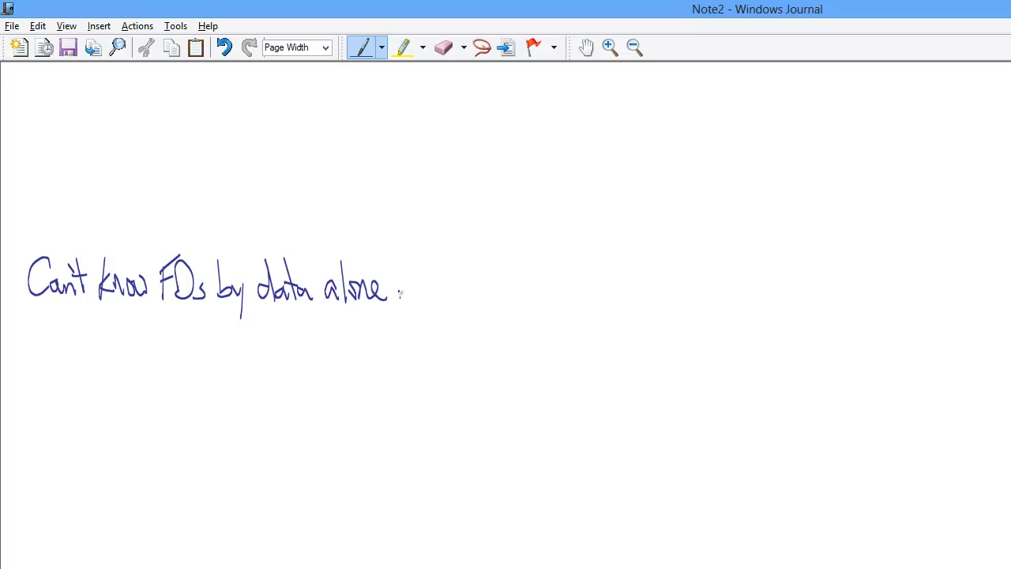
Write 'CAN rule FDs OUT' with OUT underlined, plus the aside 'not in'.
left_click_drag(48, 328, 63, 364)
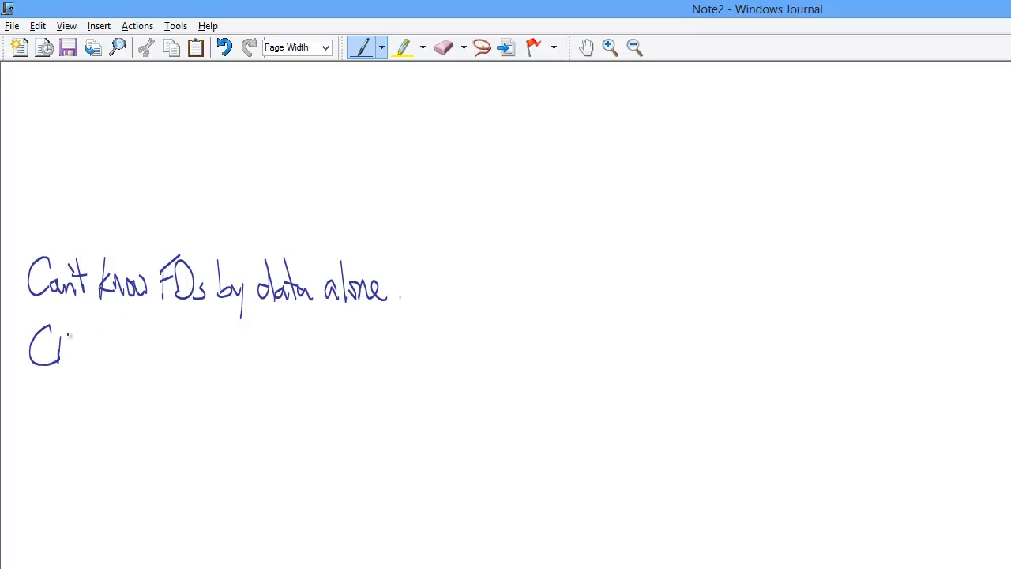
left_click_drag(31, 348, 95, 344)
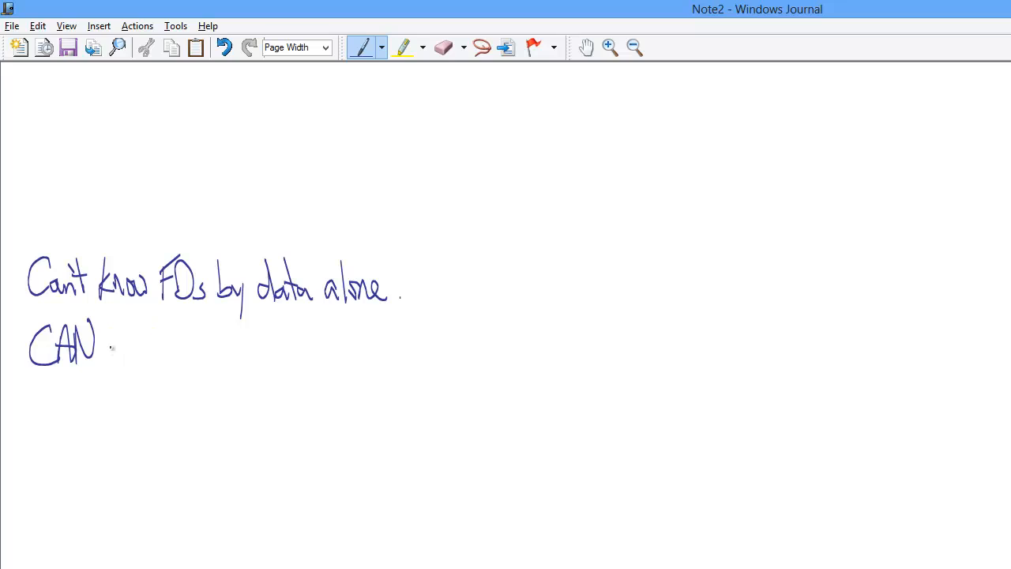
left_click_drag(107, 355, 190, 332)
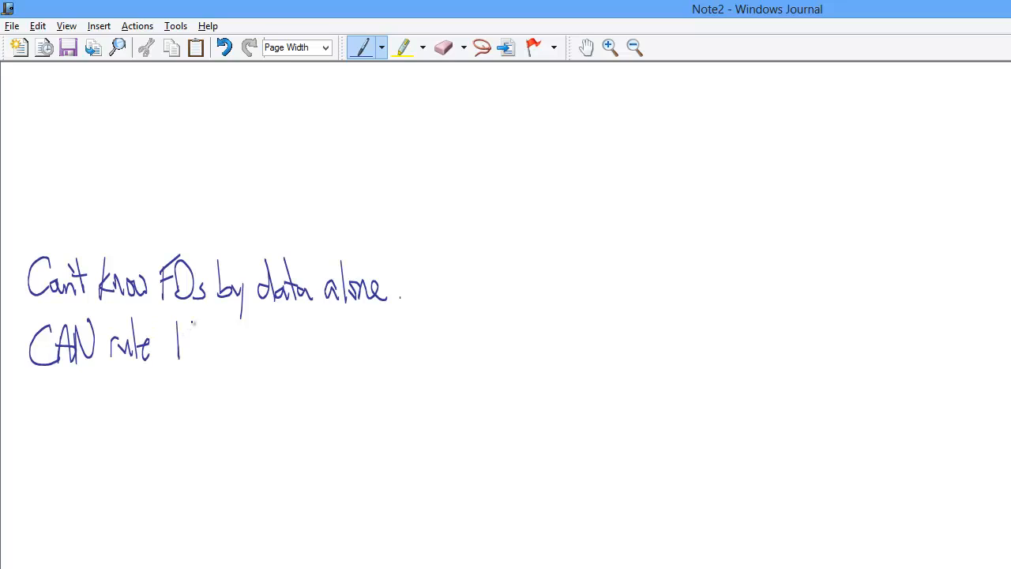
left_click_drag(170, 347, 229, 348)
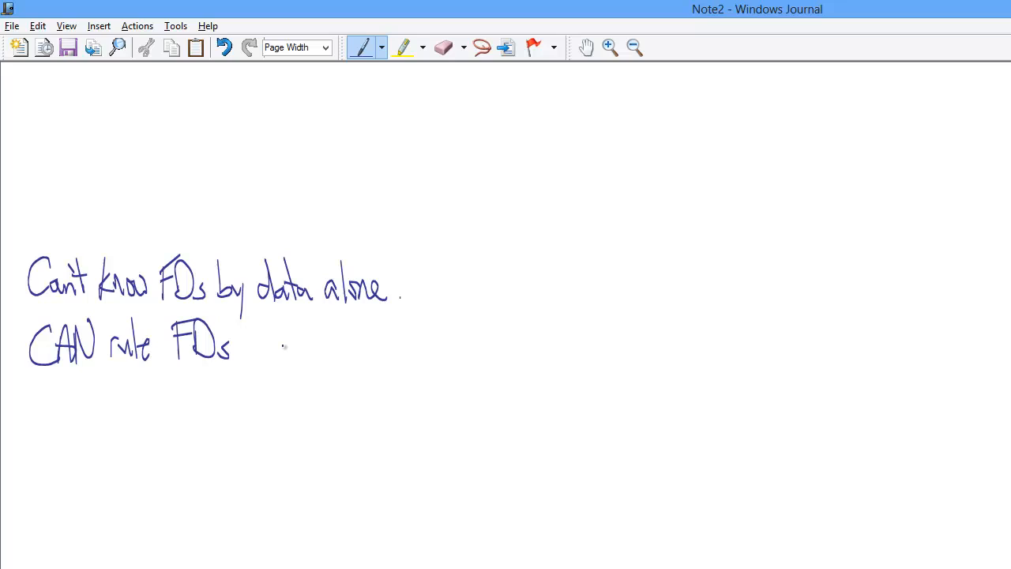
left_click_drag(249, 348, 309, 344)
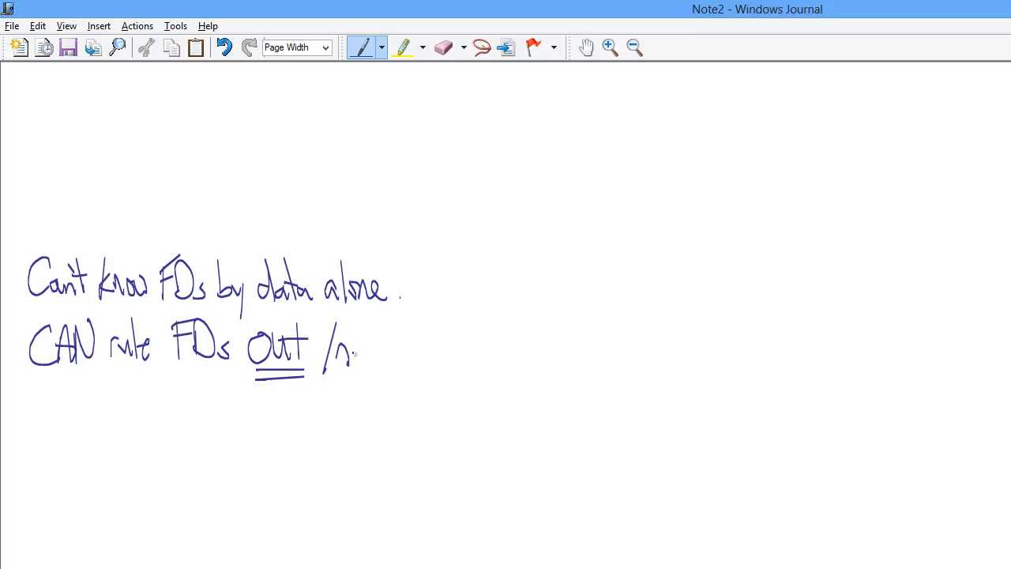
left_click_drag(355, 352, 387, 356)
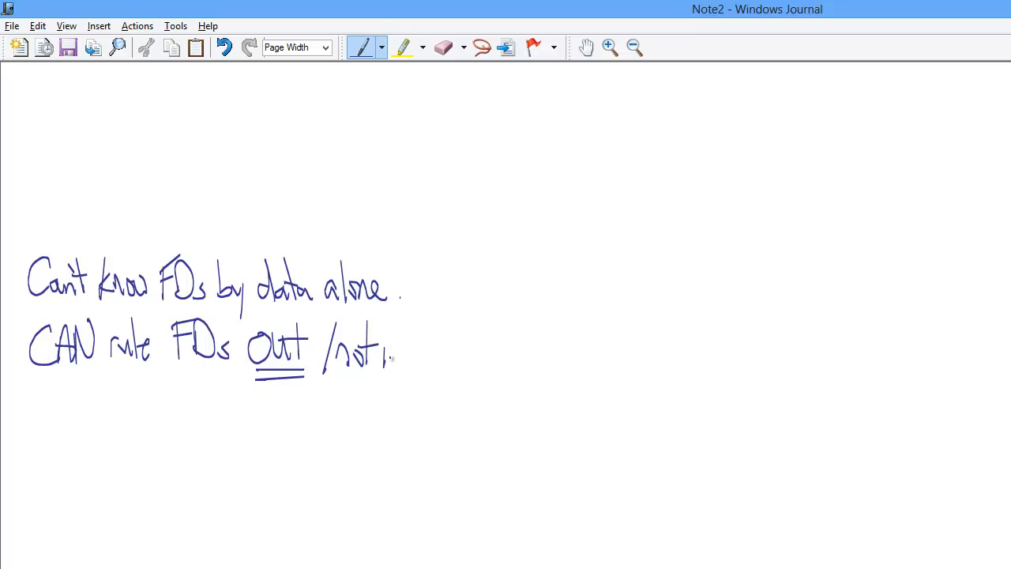
left_click_drag(388, 356, 411, 379)
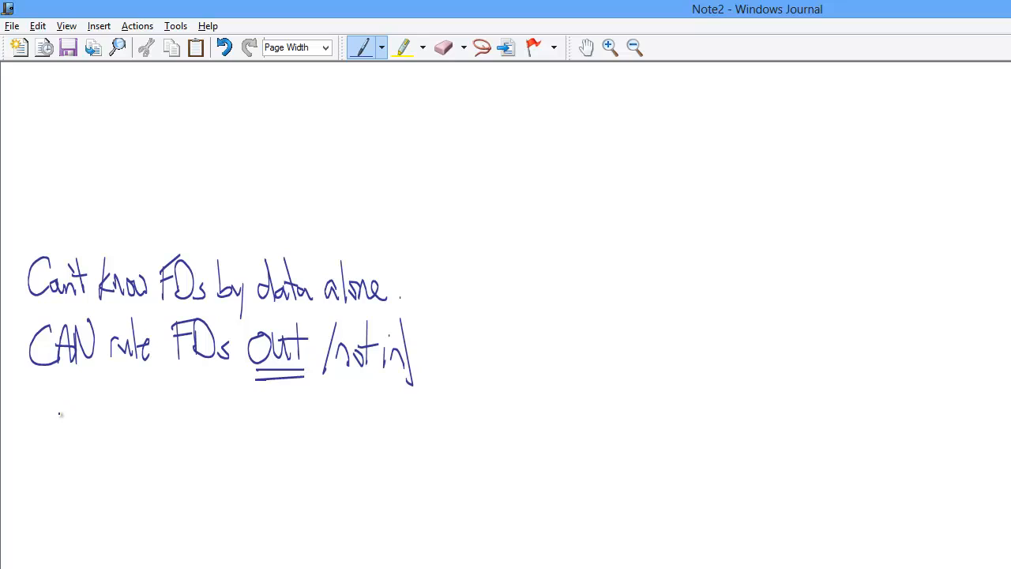
Write the underlined column headings 'Author' and 'Book'.
left_click_drag(62, 419, 79, 403)
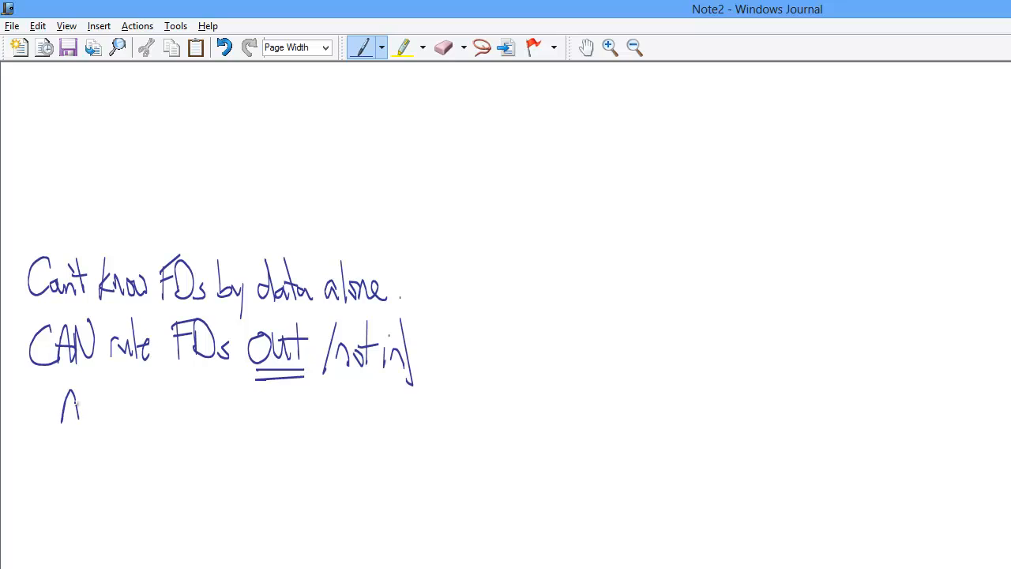
left_click_drag(63, 407, 118, 411)
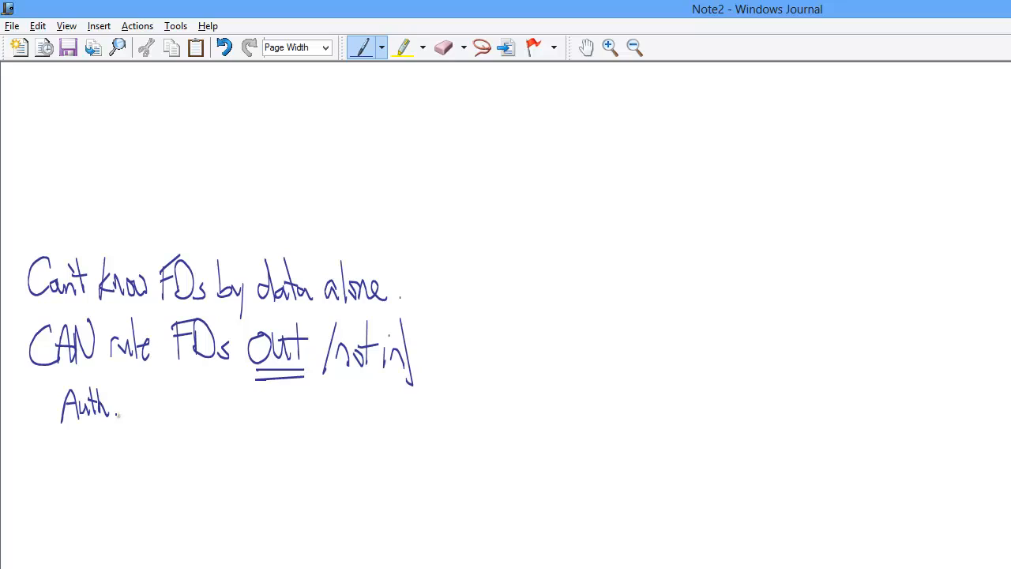
left_click_drag(118, 407, 133, 407)
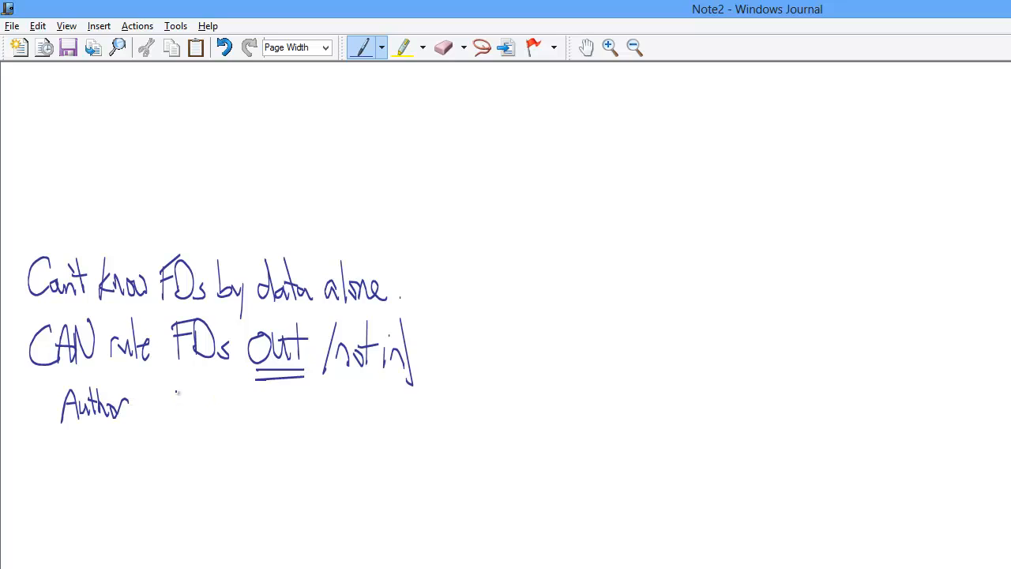
left_click_drag(174, 407, 214, 407)
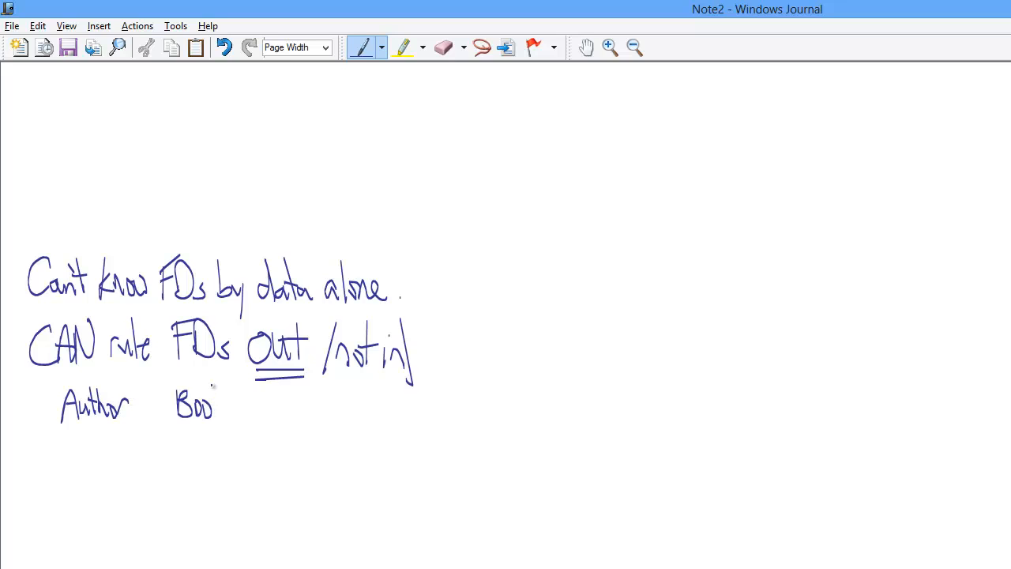
left_click_drag(209, 407, 229, 426)
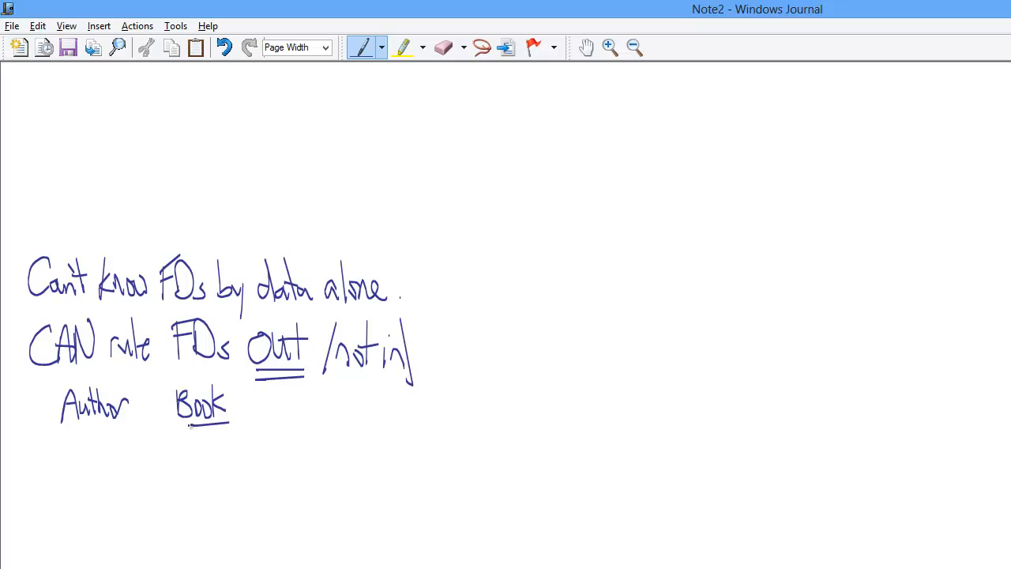
left_click_drag(56, 428, 124, 427)
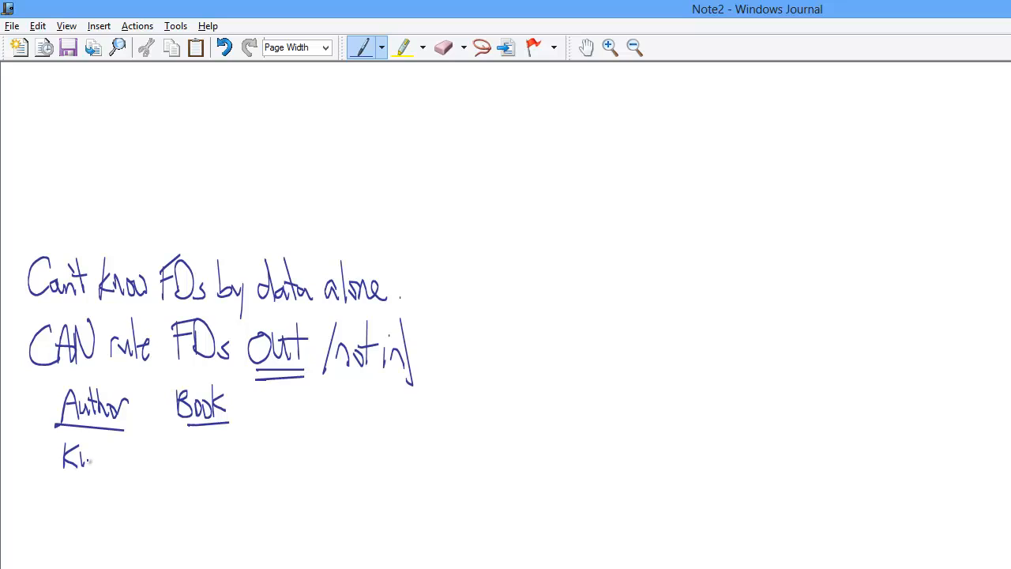
Fill rows King–It, Melville–Moby Dick, King–Carrie and draw arrows at both statements.
left_click_drag(79, 455, 107, 475)
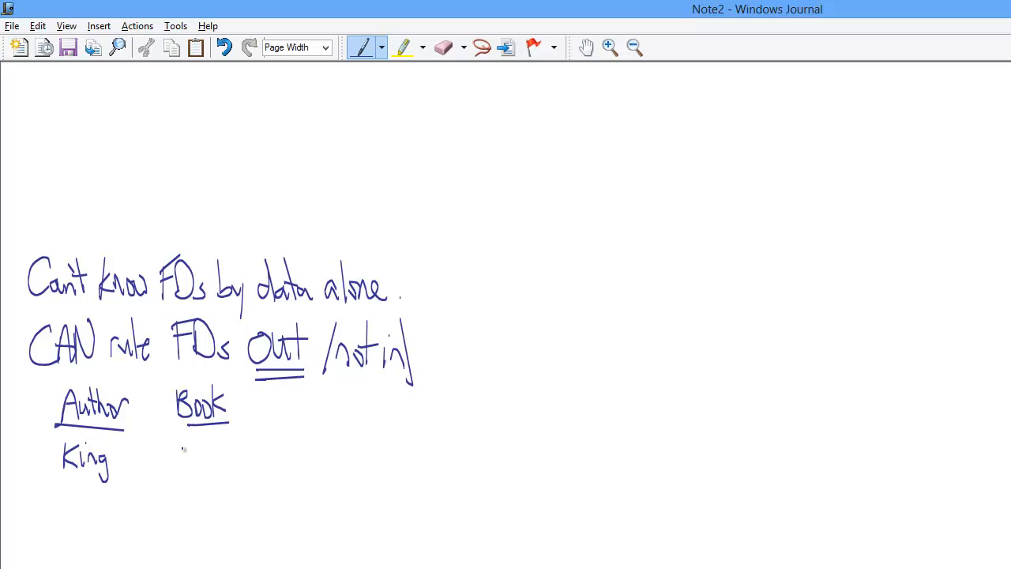
left_click_drag(171, 443, 209, 466)
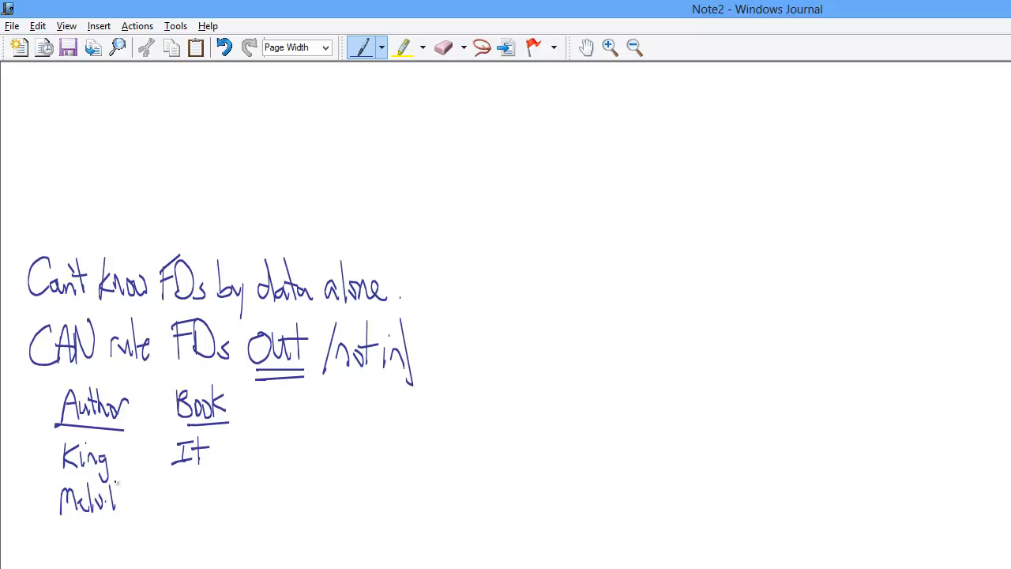
left_click_drag(111, 497, 138, 498)
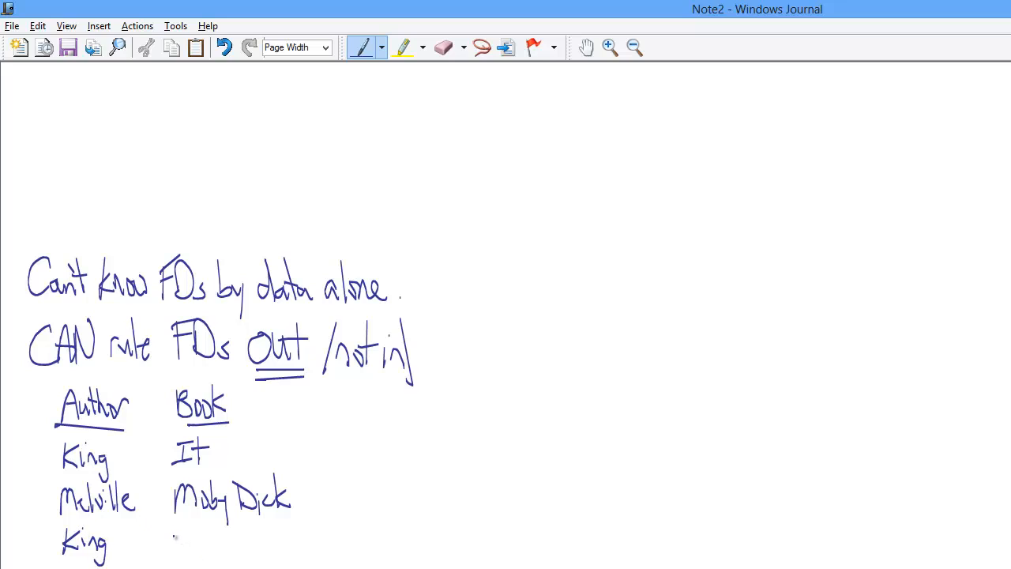
left_click_drag(166, 549, 201, 537)
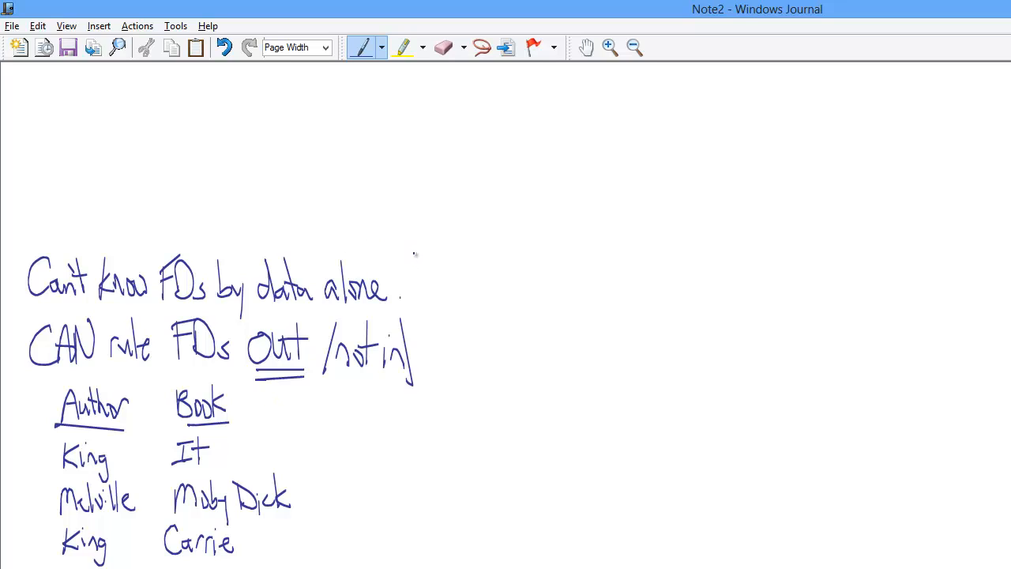
left_click_drag(414, 254, 389, 277)
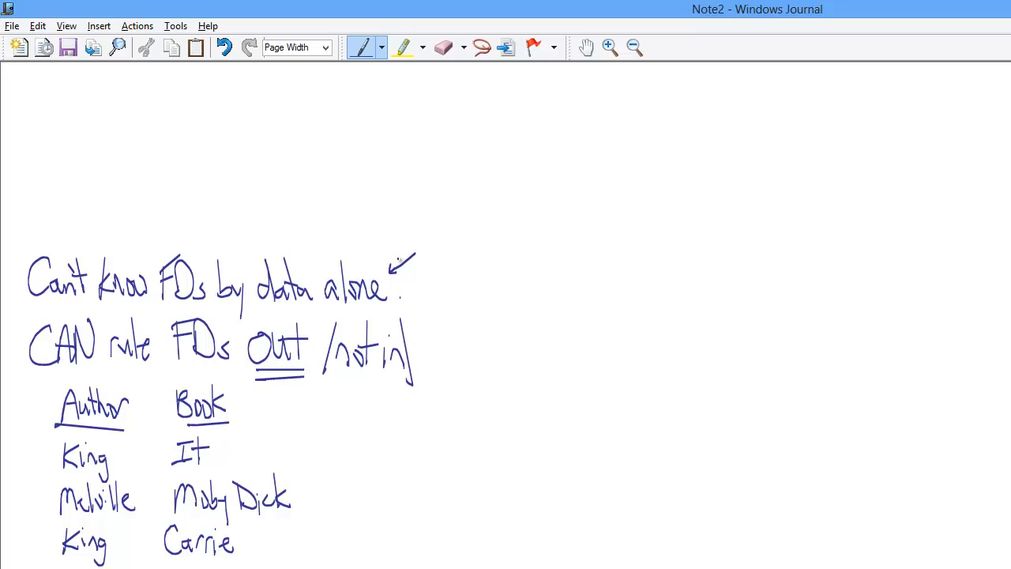
left_click_drag(442, 328, 415, 363)
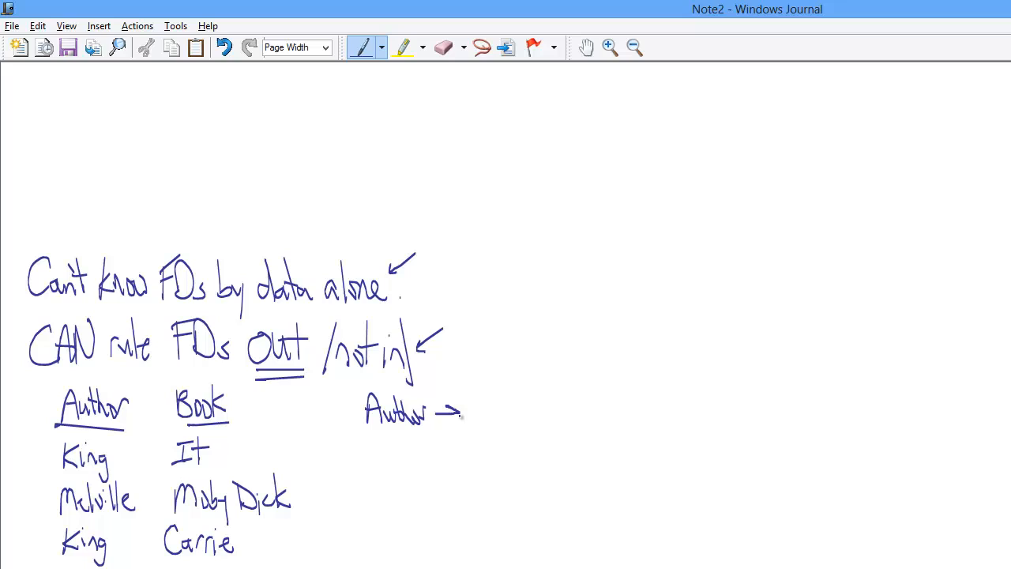
Write 'Author → Book?' and 'Book → Author?' beside the table, with linking arrows.
left_click_drag(474, 411, 514, 411)
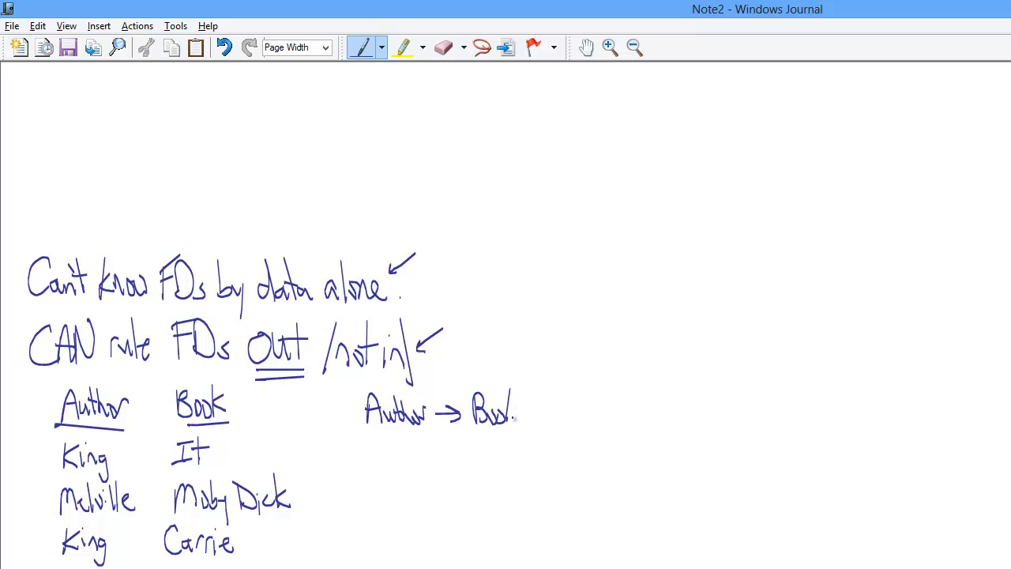
left_click_drag(514, 427, 533, 399)
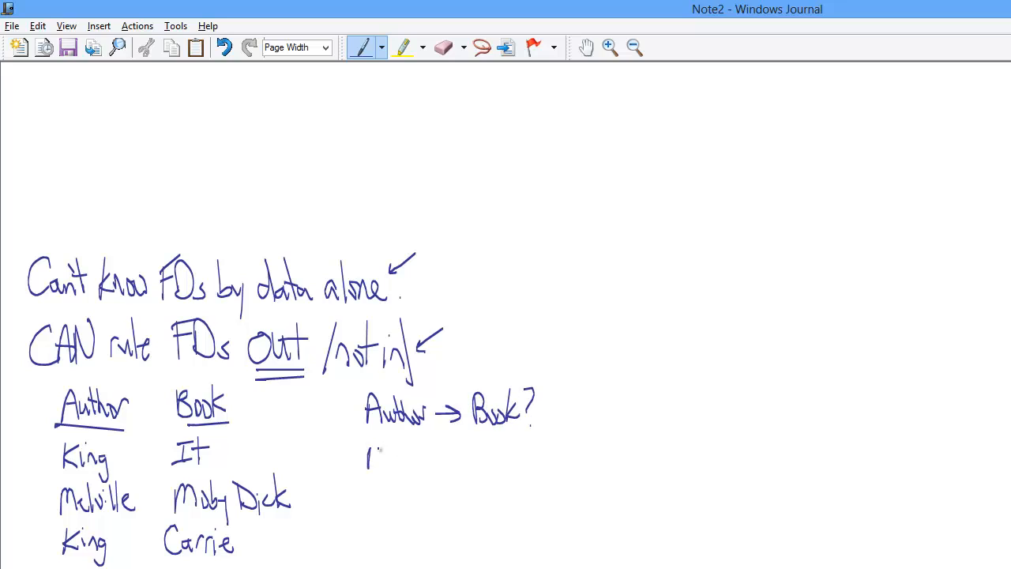
left_click_drag(367, 462, 426, 463)
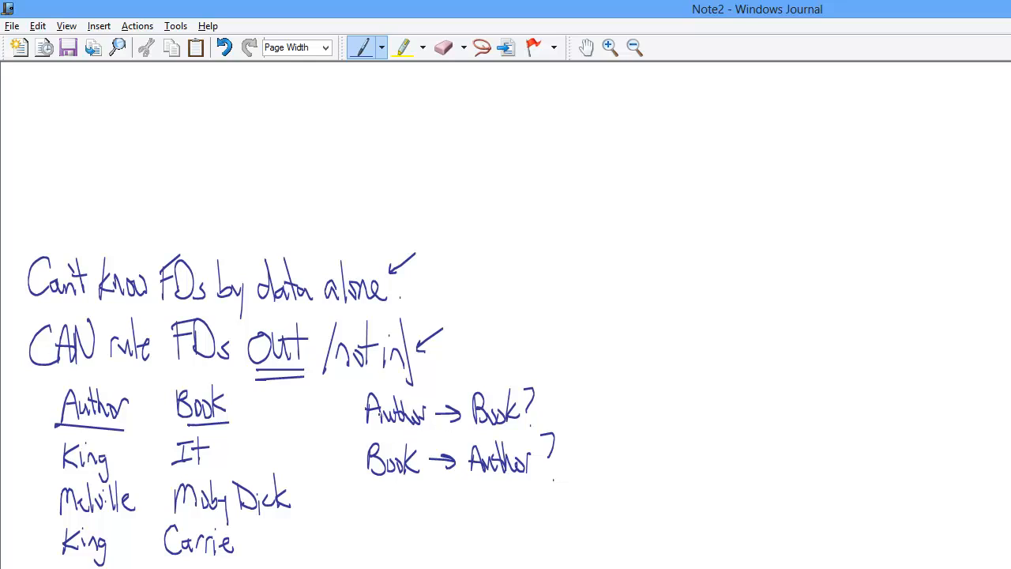
left_click_drag(332, 415, 364, 411)
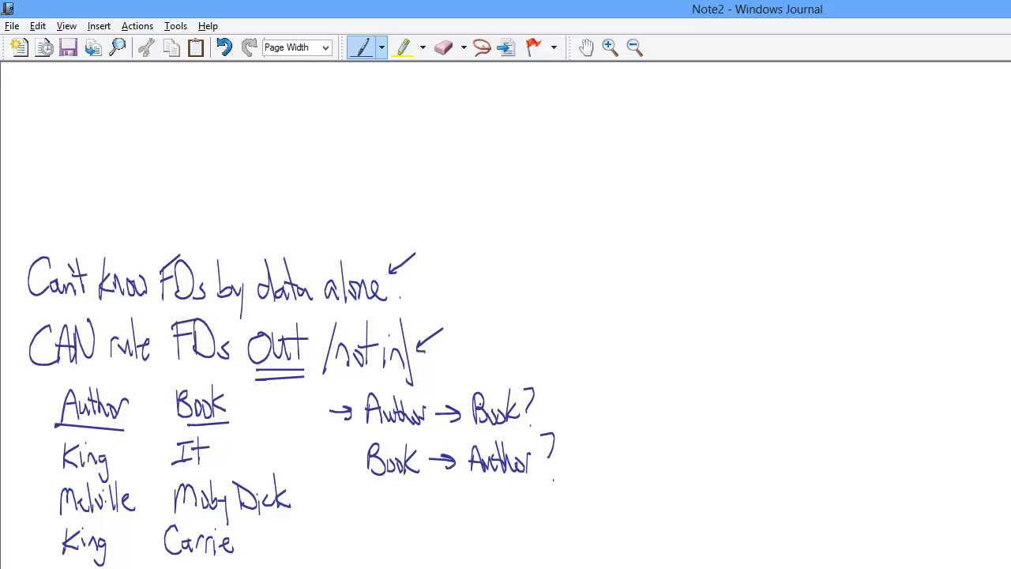
left_click_drag(474, 431, 513, 431)
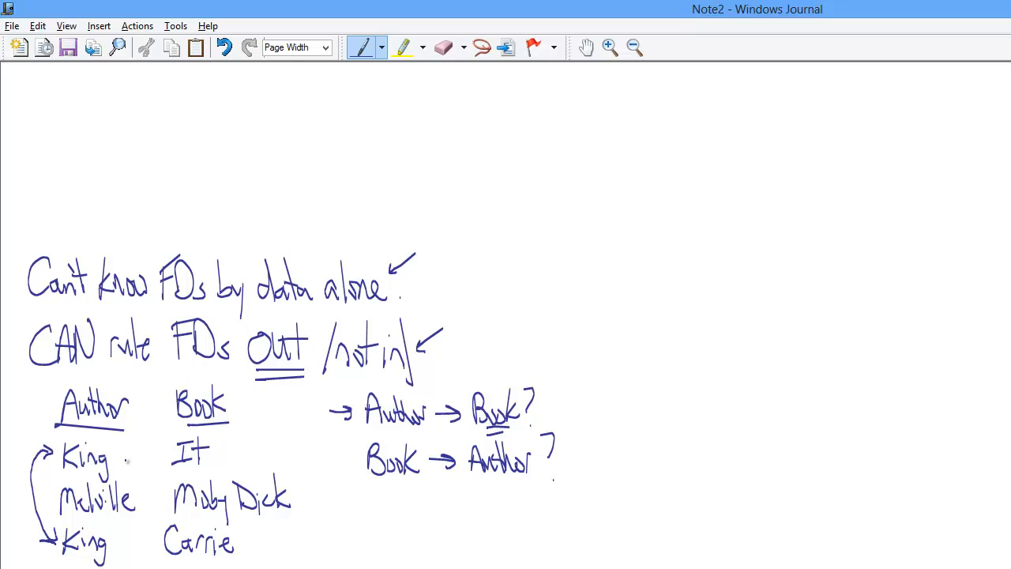
Circle King, It and Carrie with connecting arrows and strike through 'Author → Book?'.
left_click_drag(122, 457, 162, 456)
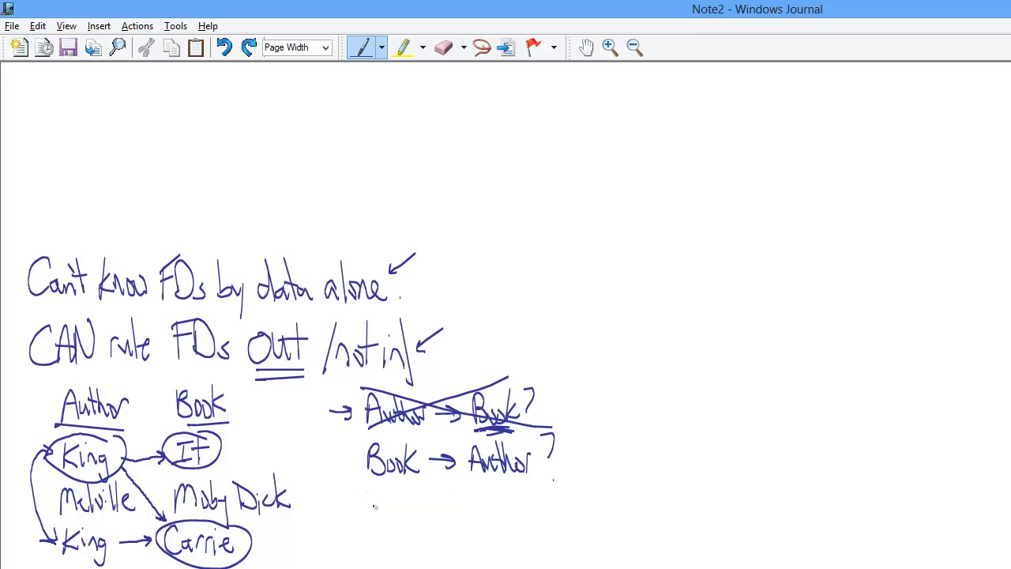
mouse_move(166, 448)
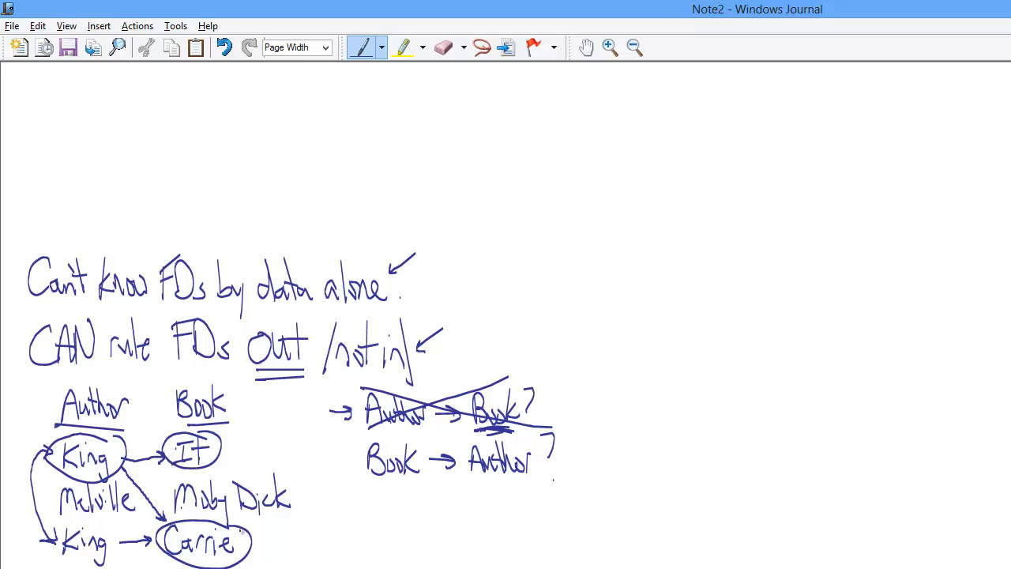
mouse_move(342, 535)
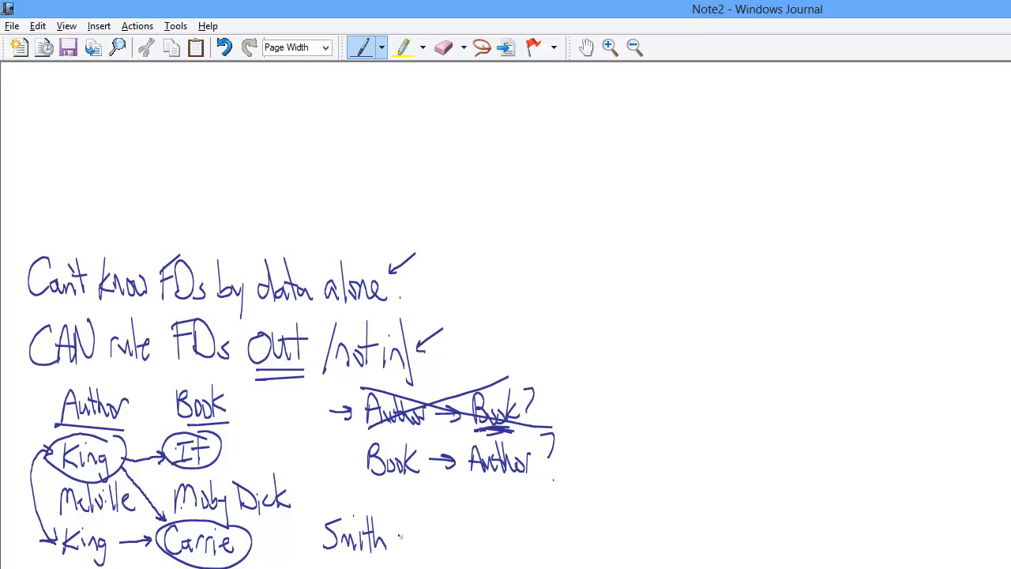
Erase the stray word 'Smith', then cross out 'Book → Author' and circle its question mark.
left_click_drag(403, 534, 455, 533)
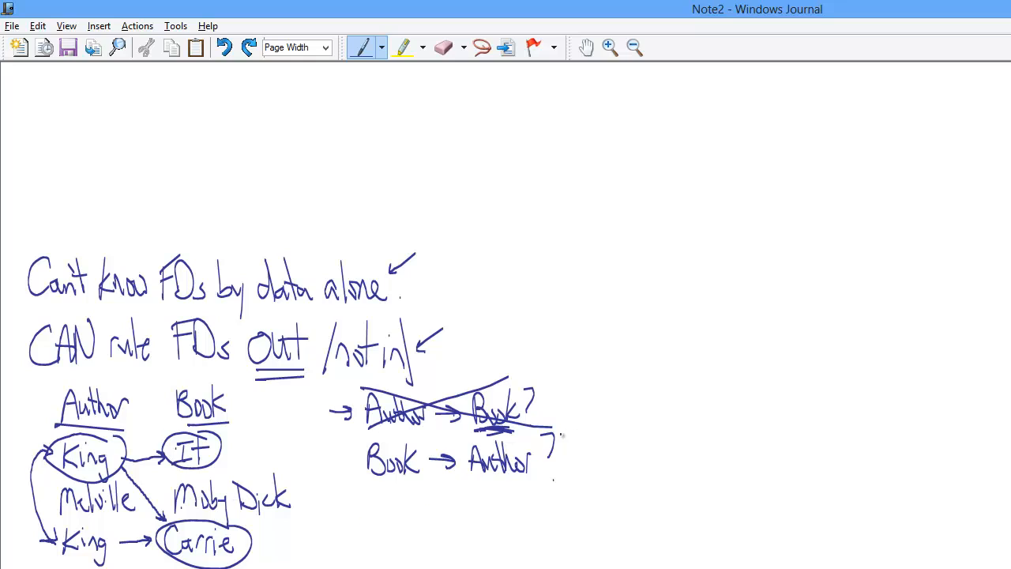
left_click_drag(561, 431, 557, 494)
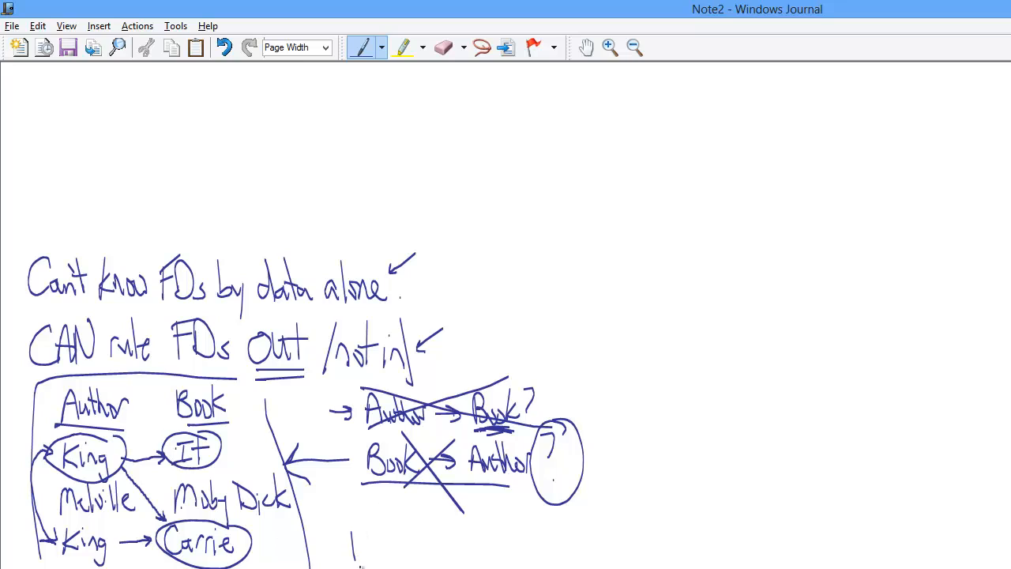
Handwrite 'Why?' below the table and begin 'Stay tuned' beside it.
left_click_drag(355, 545, 418, 561)
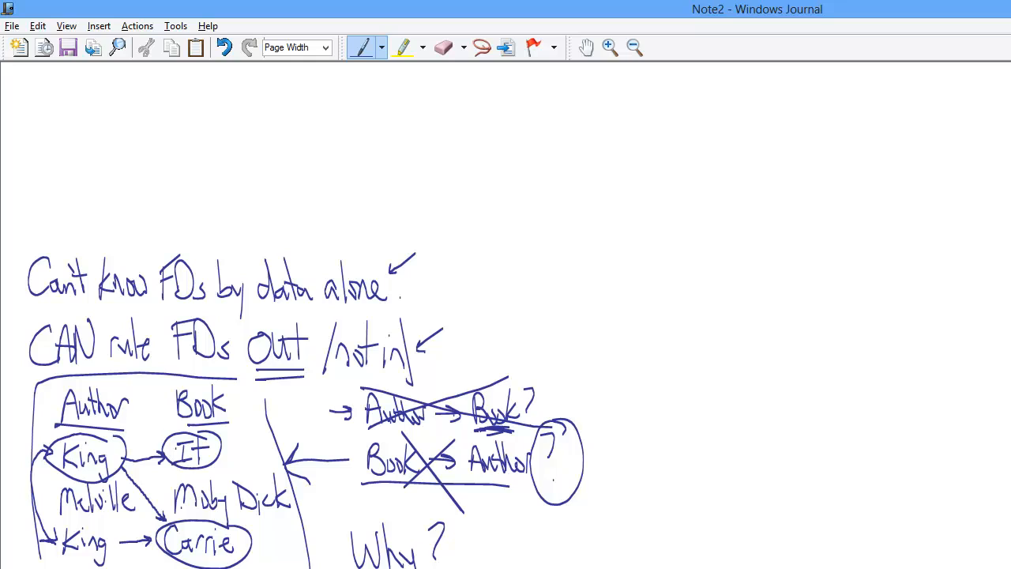
left_click_drag(482, 546, 494, 521)
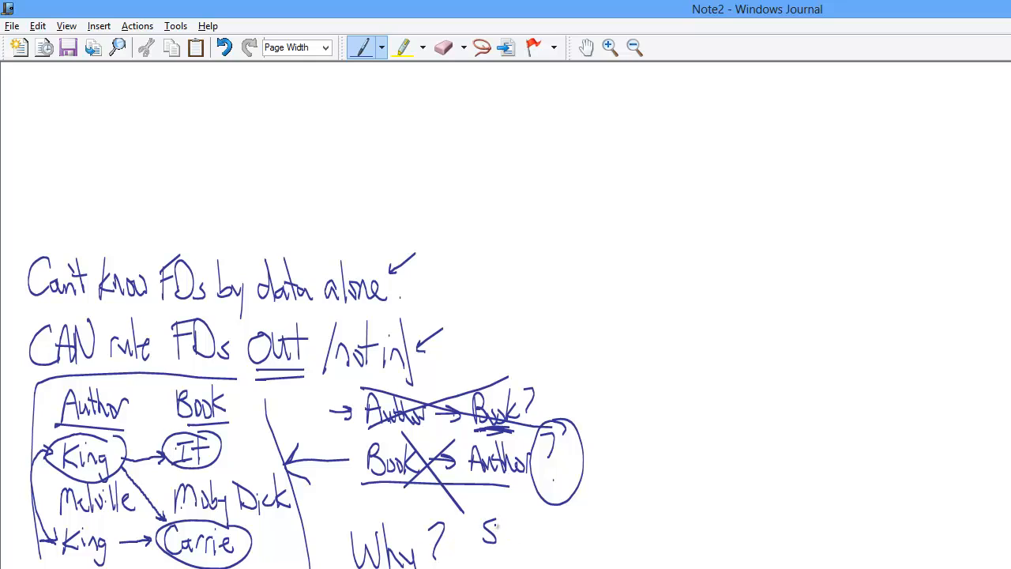
left_click_drag(486, 545, 529, 538)
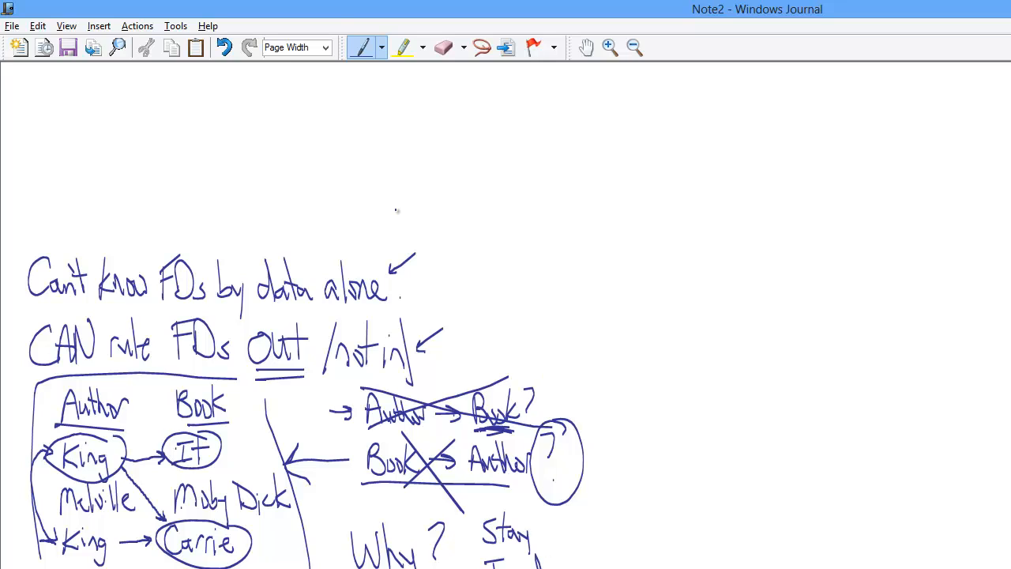
mouse_move(517, 138)
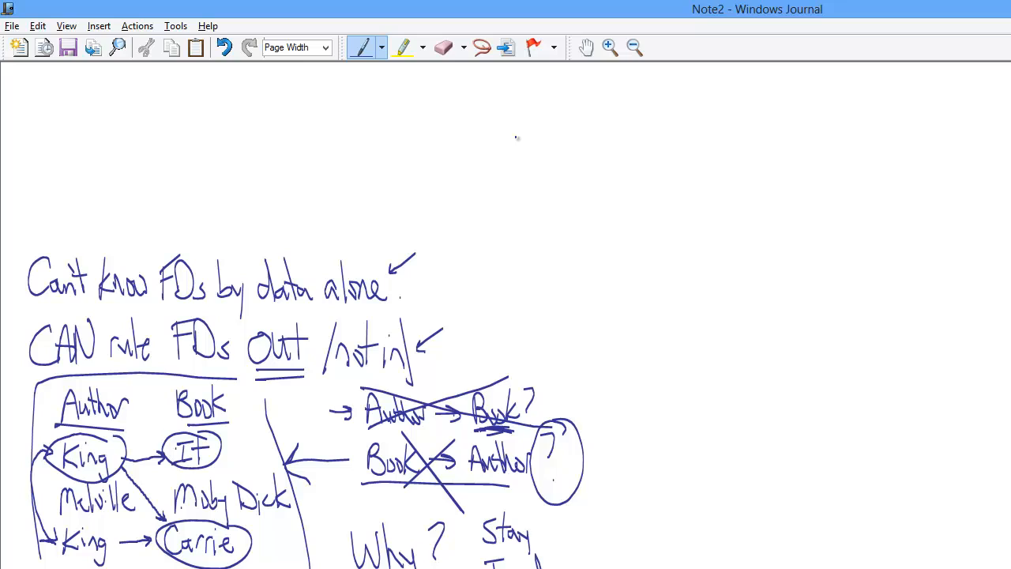
mouse_move(445, 155)
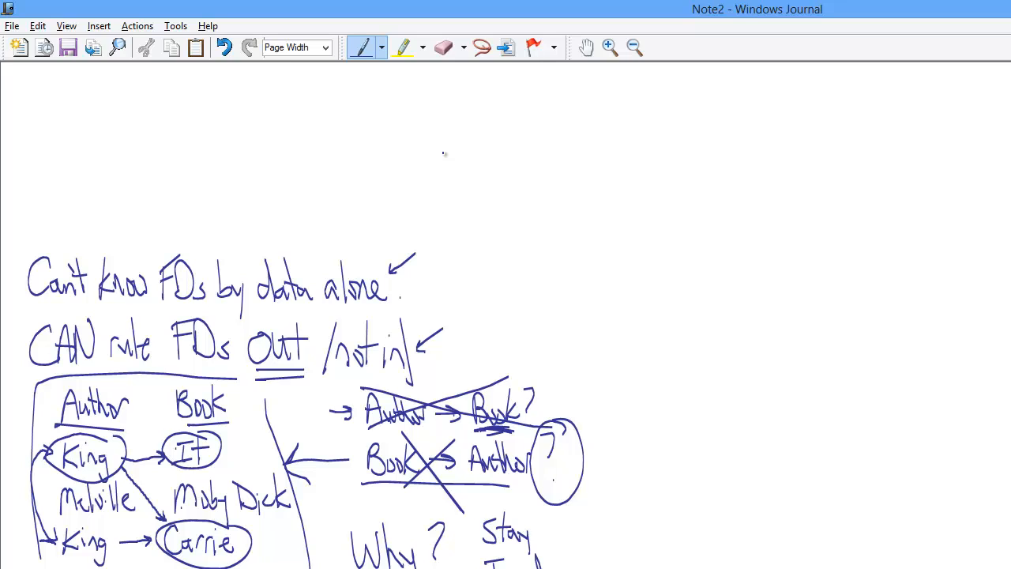
mouse_move(348, 149)
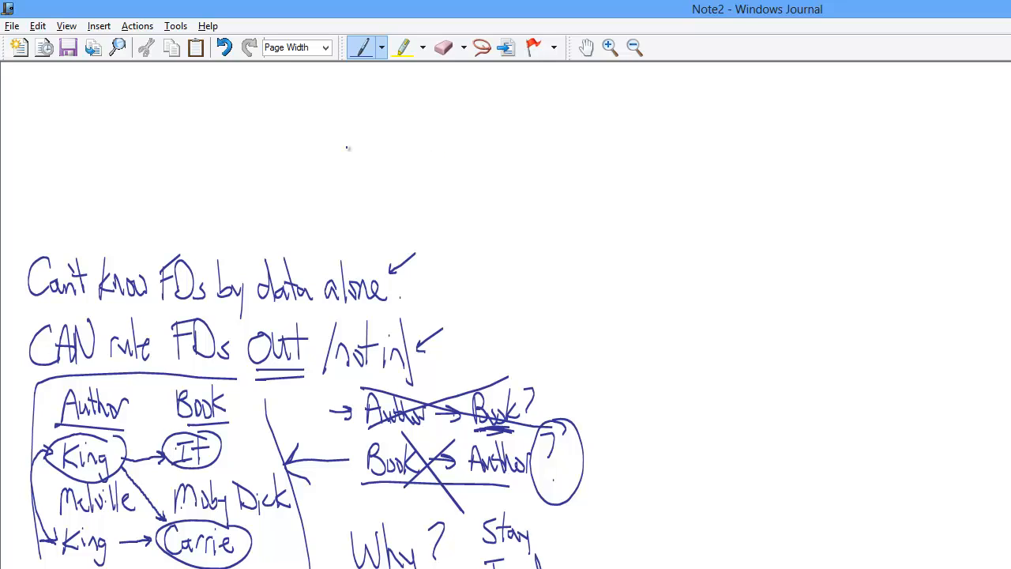